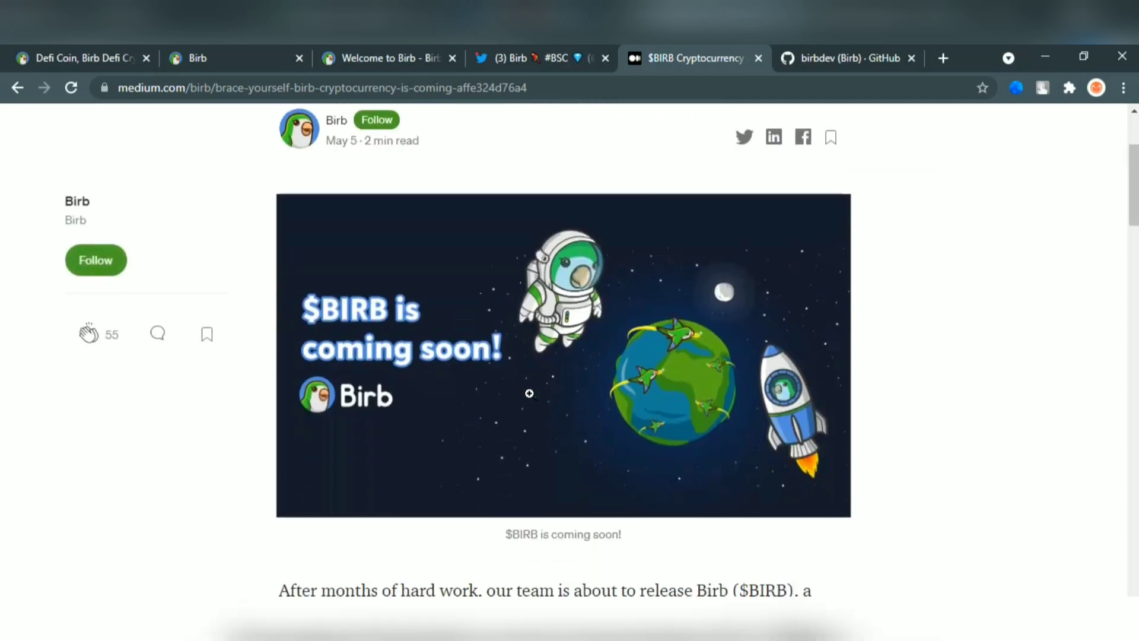
Read down the Medium article through the release sentence and the Flock Protocol heading
{"action": "scroll", "scroll_direction": "down", "scroll_amount": 3}
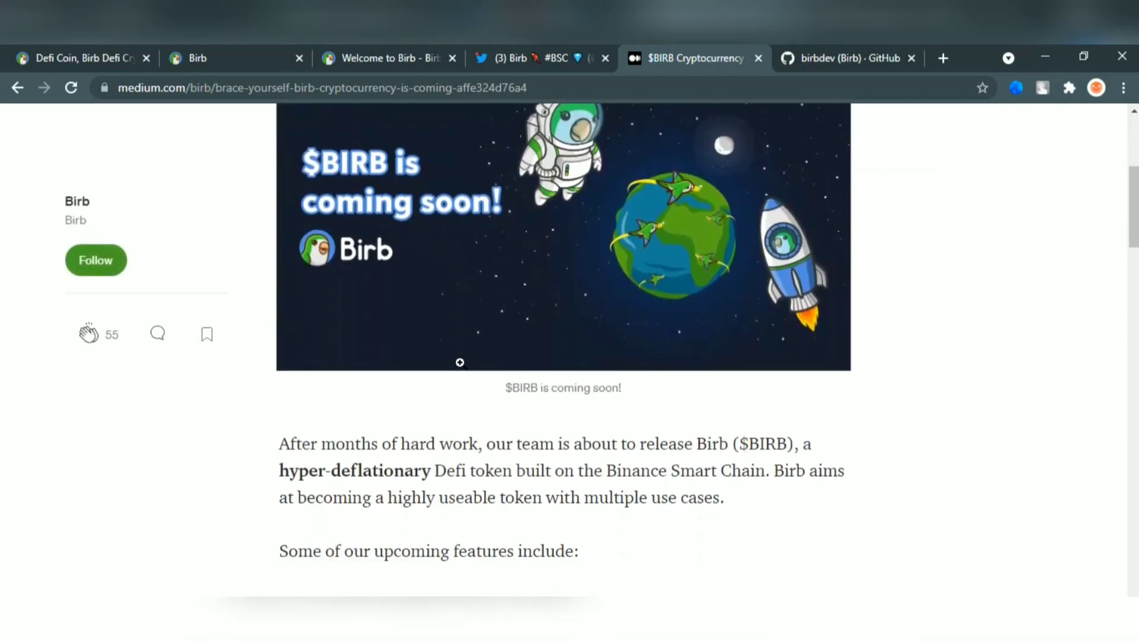
{"action": "scroll", "scroll_direction": "down", "scroll_amount": 3}
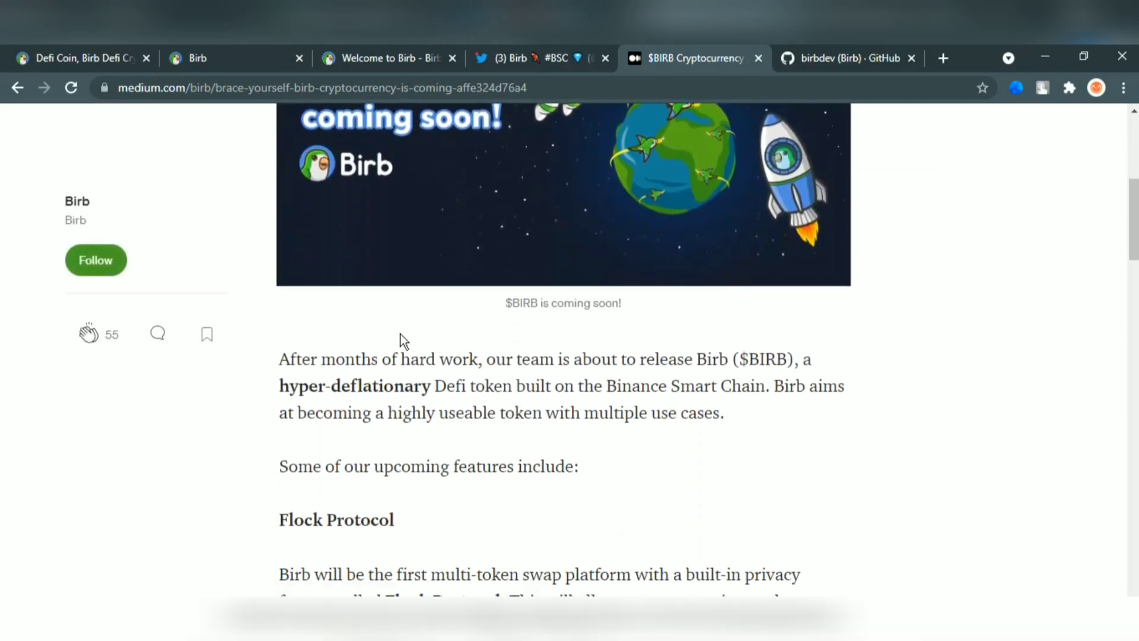
{"action": "scroll", "scroll_direction": "down", "scroll_amount": 3}
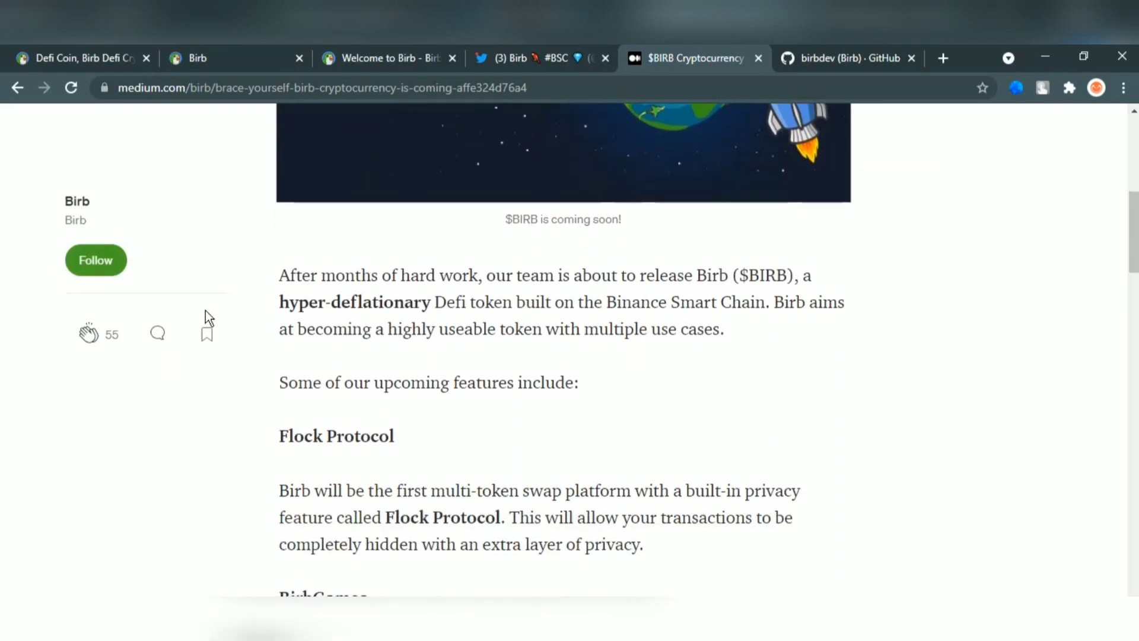
{"action": "mouse_move", "coordinate": [279, 282]}
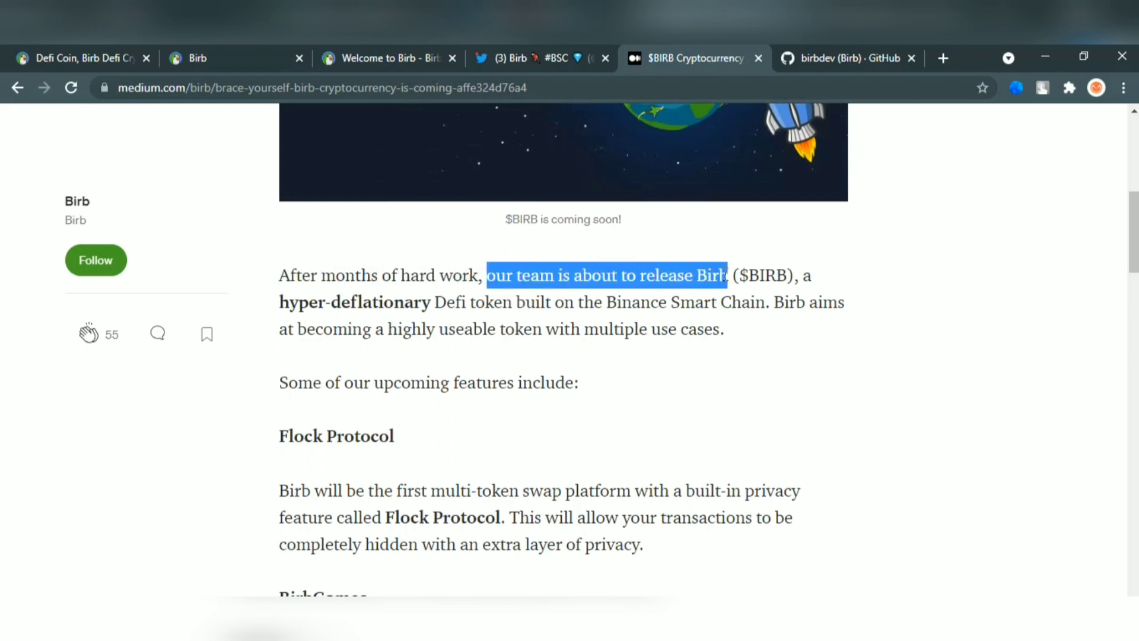
{"action": "left_click", "coordinate": [685, 306]}
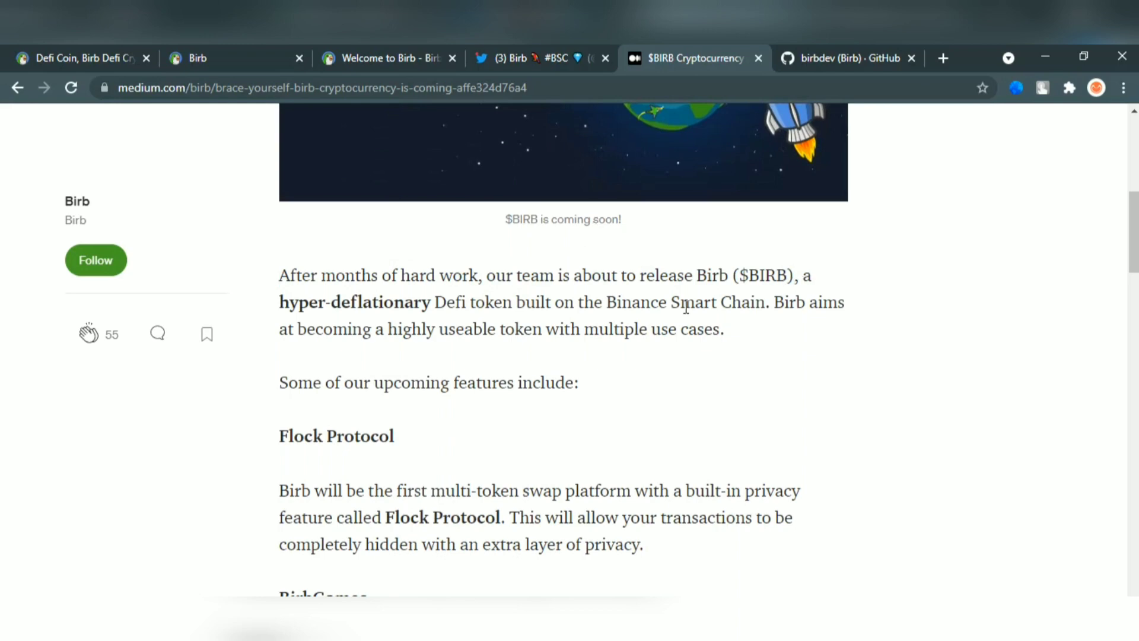
{"action": "scroll", "scroll_direction": "down", "scroll_amount": 3}
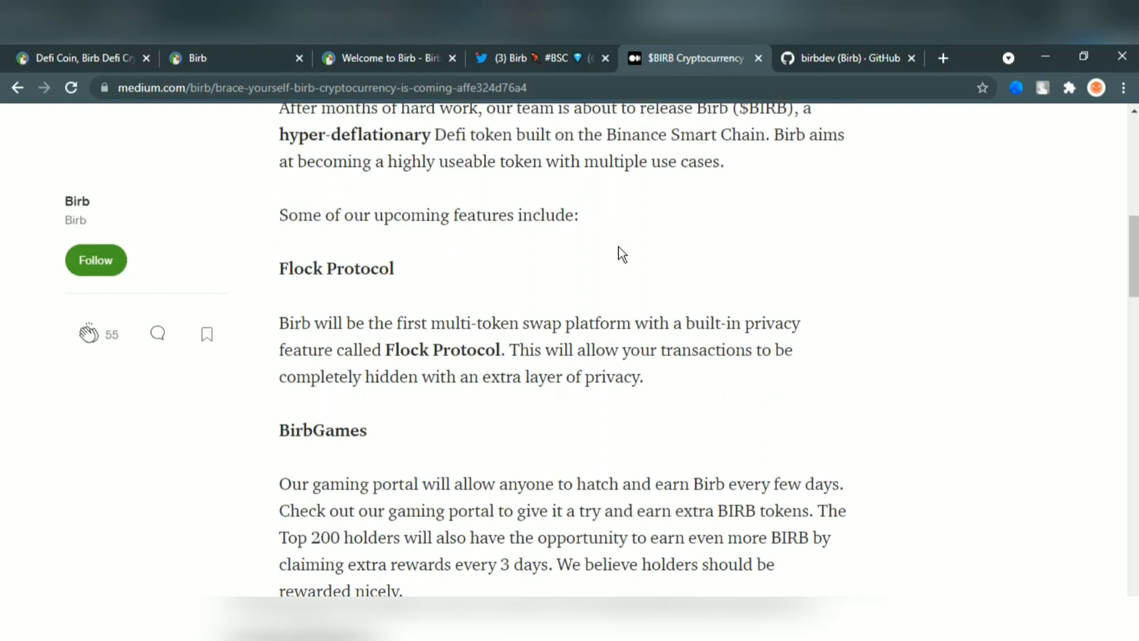
{"action": "scroll", "scroll_direction": "down", "scroll_amount": 3}
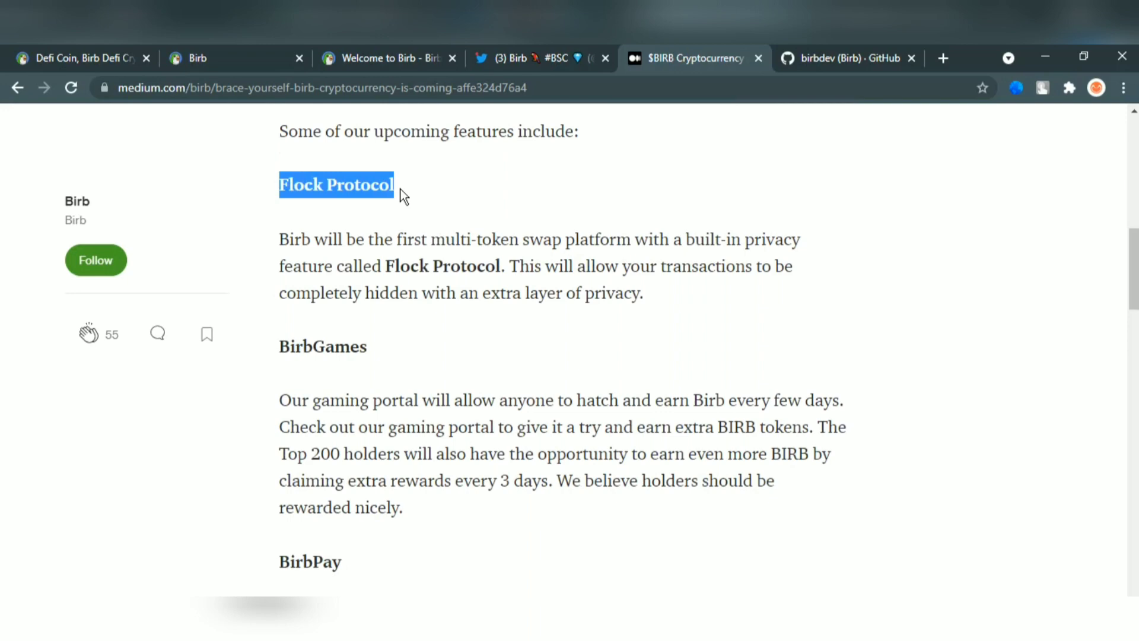
{"action": "left_click", "coordinate": [285, 238]}
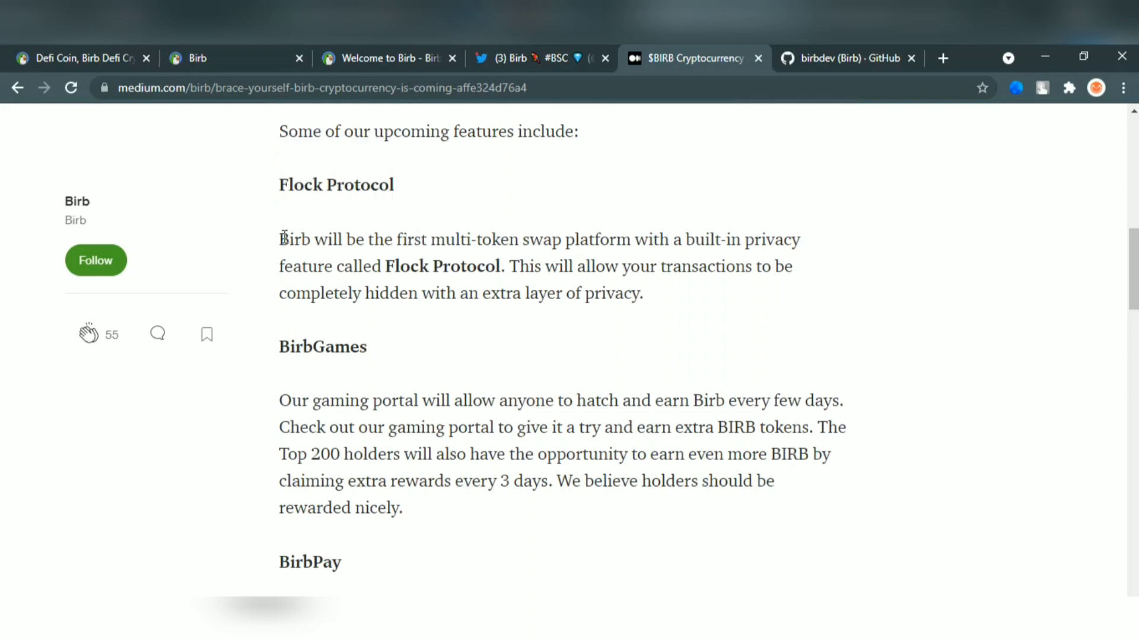
{"action": "scroll", "scroll_direction": "down", "scroll_amount": 3}
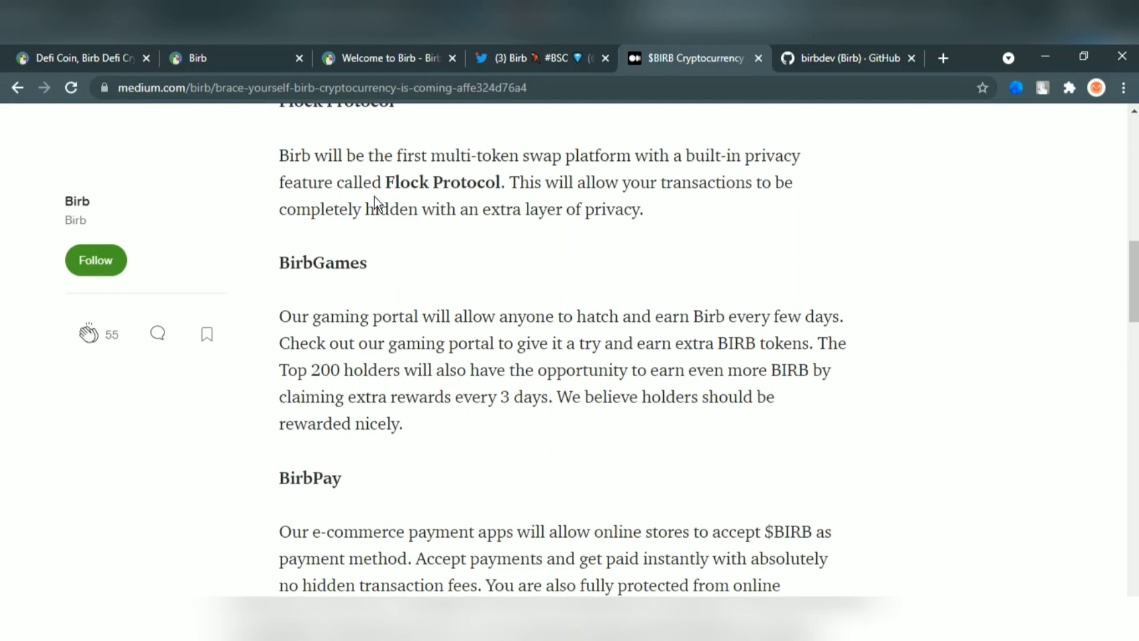
Highlight the Flock Protocol privacy sentence, the gaming portal sentence and the BirbPay heading while reading
{"action": "double_click", "coordinate": [441, 183]}
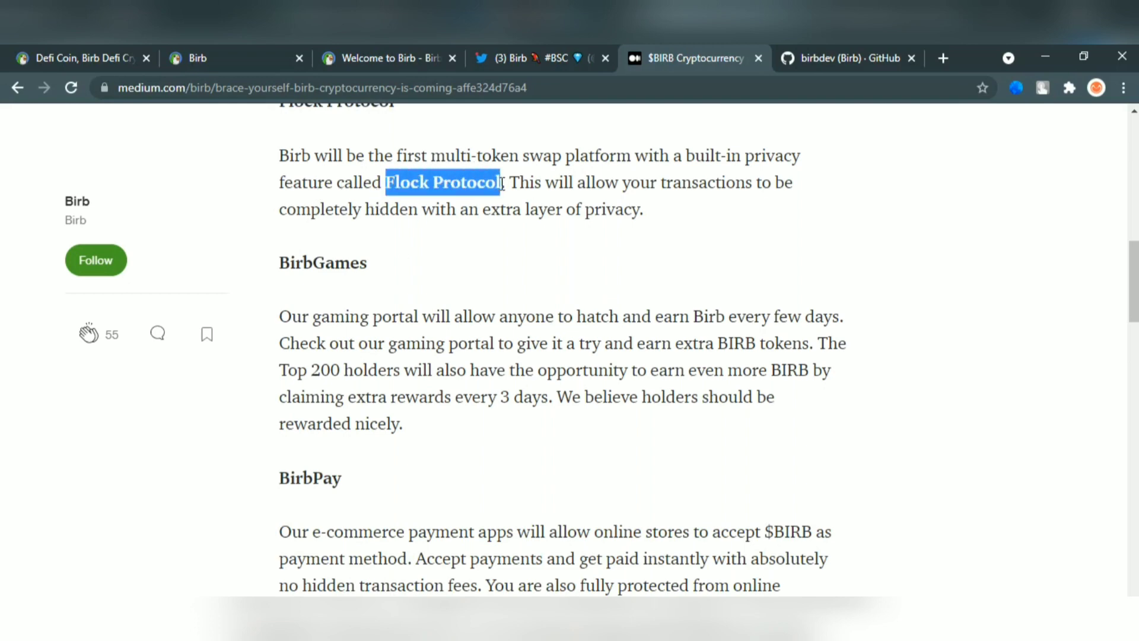
{"action": "left_click_drag", "start_coordinate": [509, 182], "coordinate": [592, 182]}
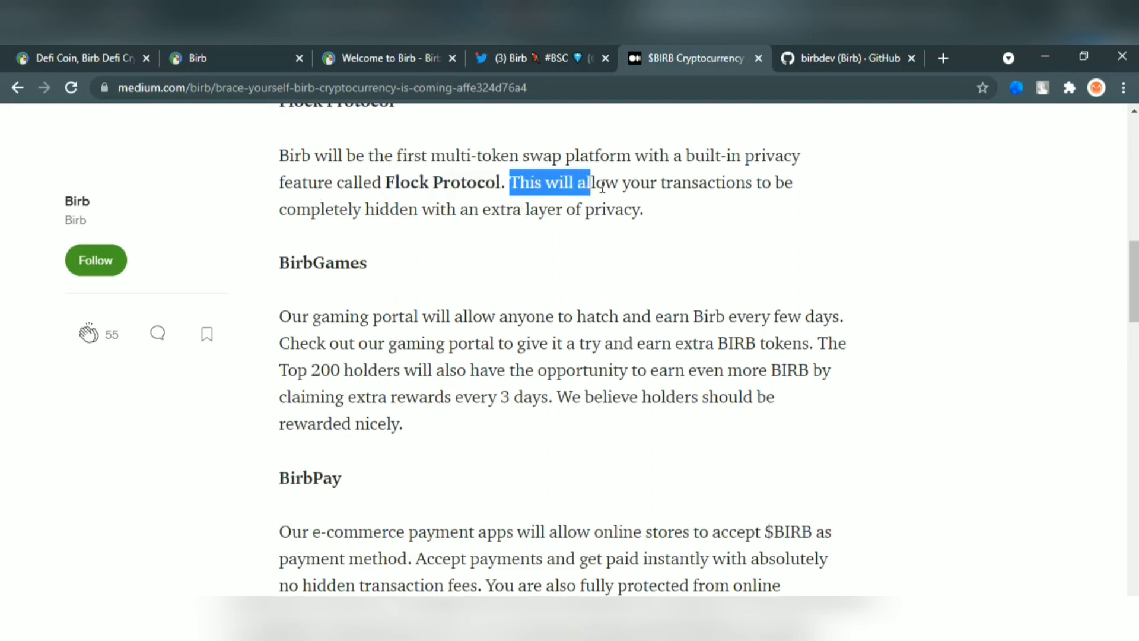
{"action": "left_click", "coordinate": [691, 215]}
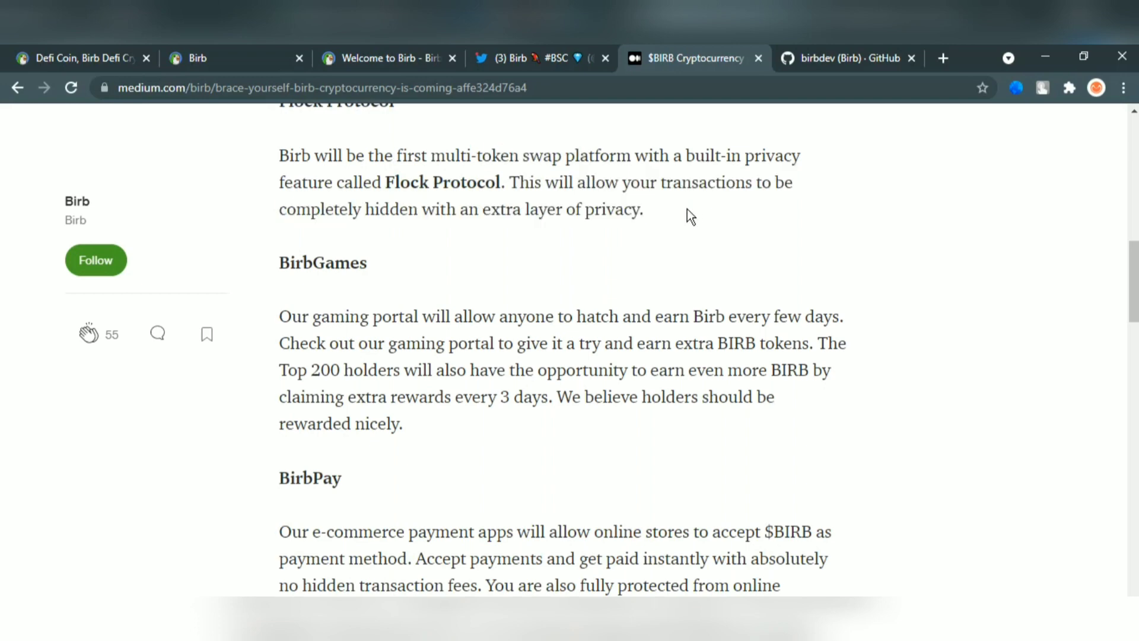
{"action": "scroll", "scroll_direction": "down", "scroll_amount": 3}
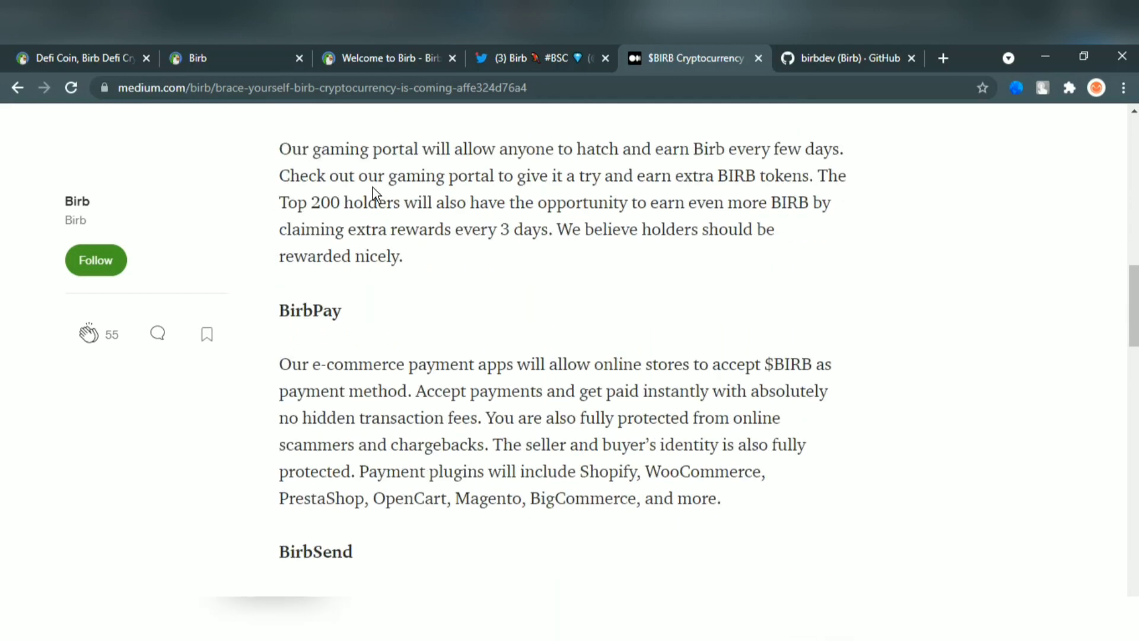
{"action": "left_click_drag", "start_coordinate": [277, 149], "coordinate": [370, 149]}
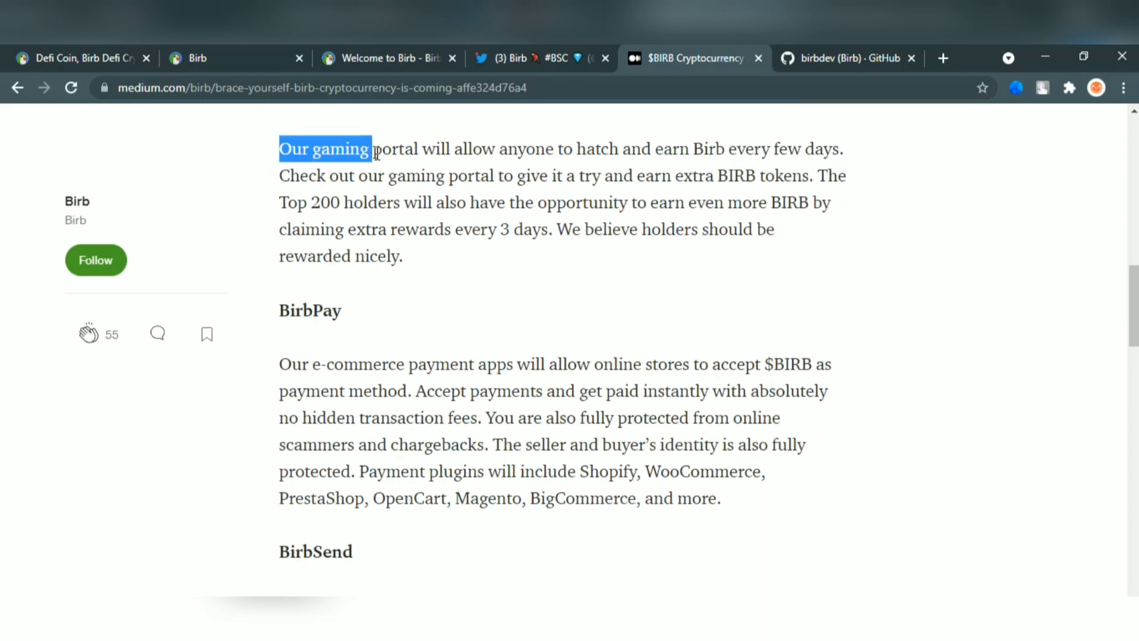
{"action": "left_click_drag", "start_coordinate": [370, 149], "coordinate": [643, 150]}
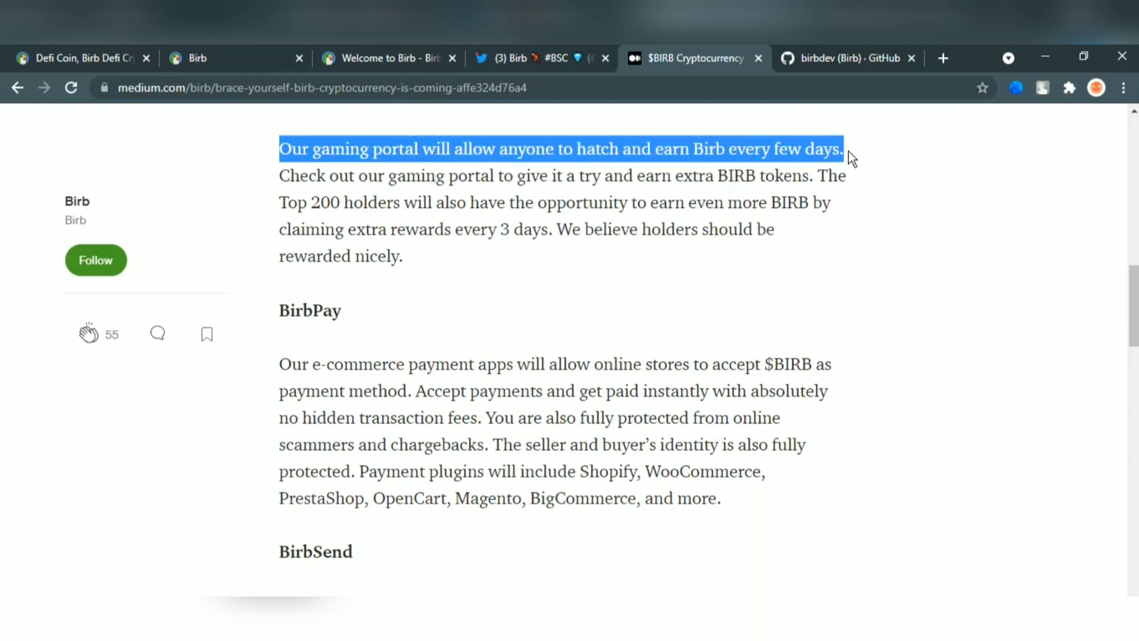
{"action": "scroll", "scroll_direction": "down", "scroll_amount": 3}
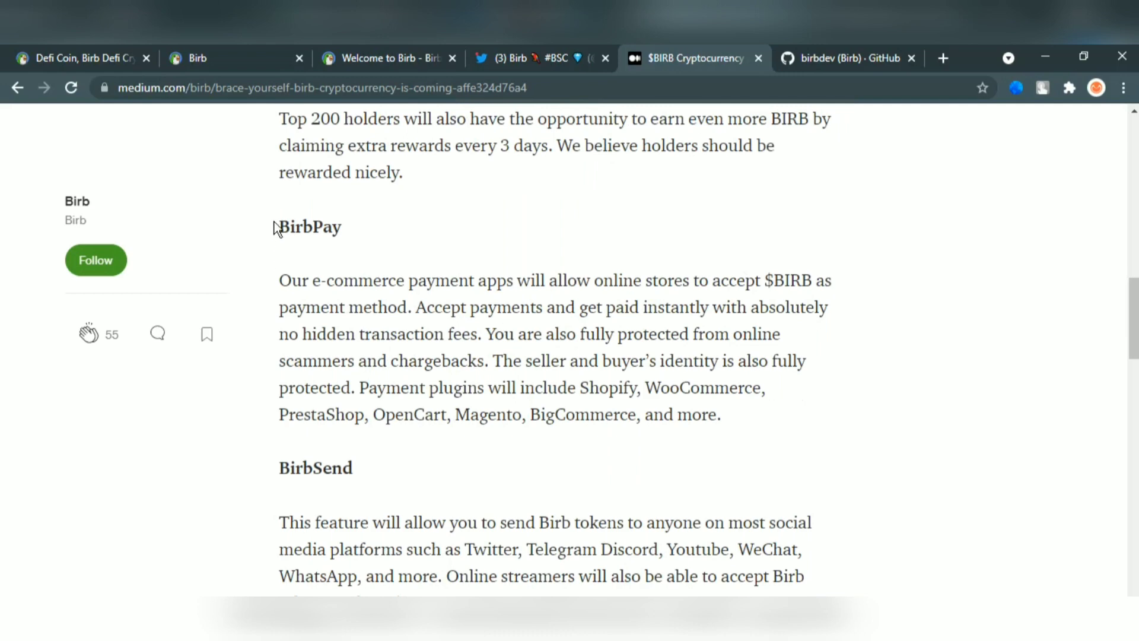
{"action": "double_click", "coordinate": [309, 226]}
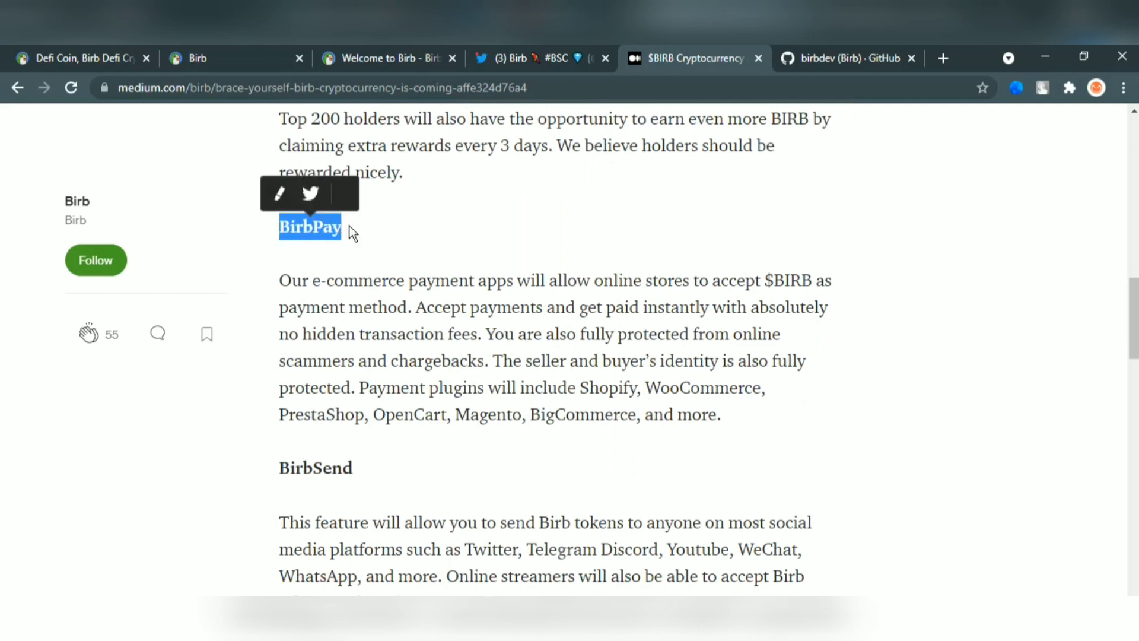
Highlight BigCommerce in the BirbPay section and read on to the end of the article
{"action": "scroll", "scroll_direction": "down", "scroll_amount": 3}
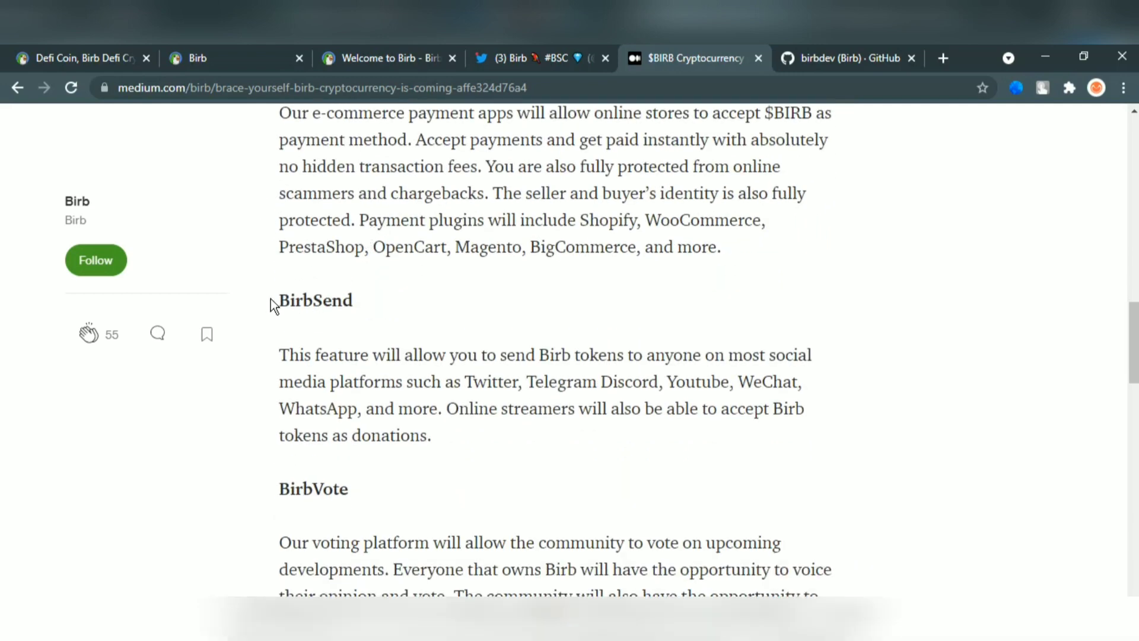
{"action": "mouse_move", "coordinate": [590, 285]}
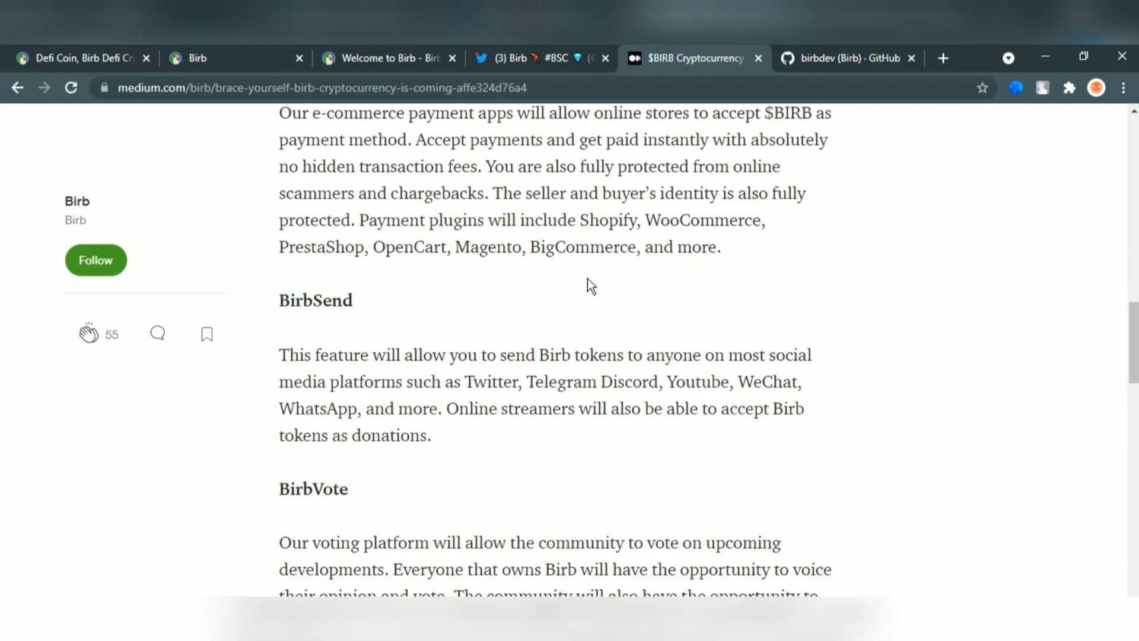
{"action": "mouse_move", "coordinate": [615, 342]}
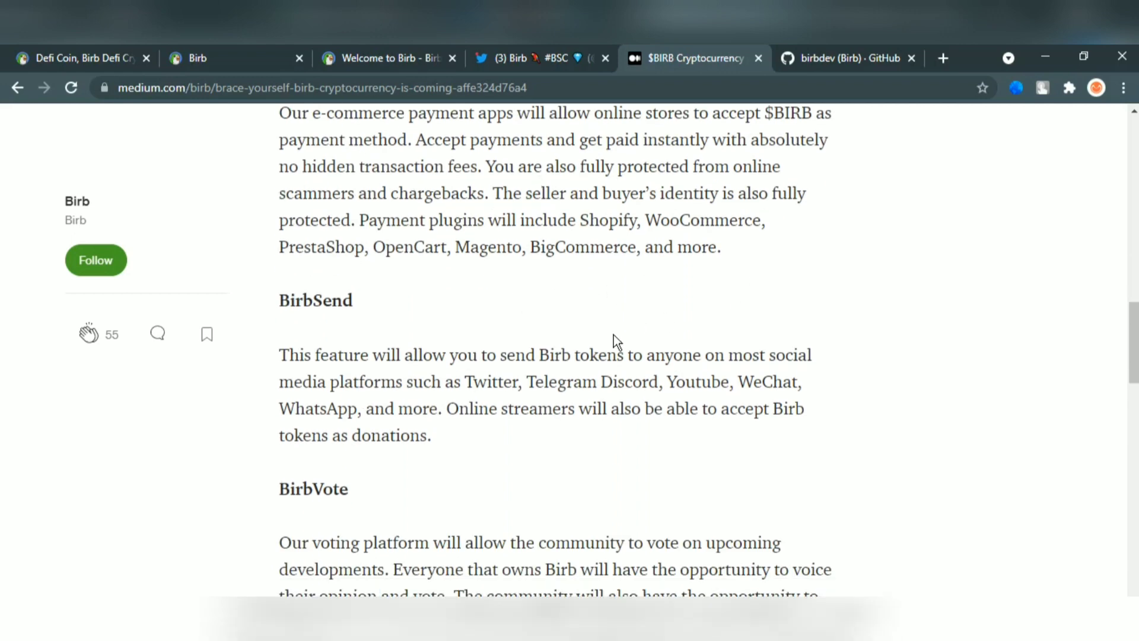
{"action": "double_click", "coordinate": [679, 221]}
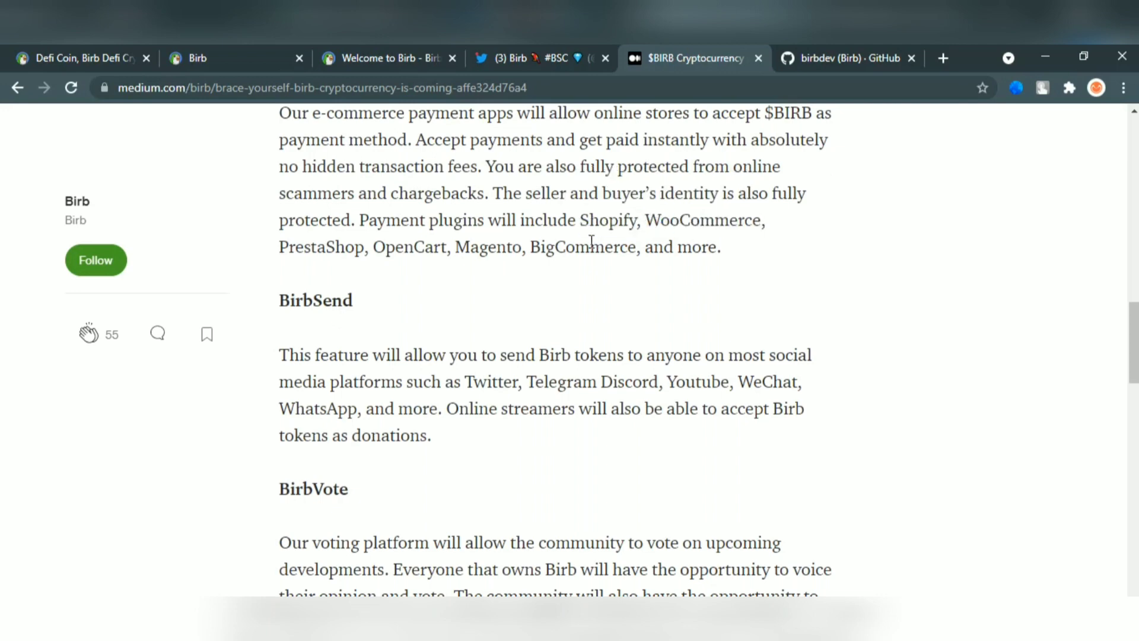
{"action": "double_click", "coordinate": [287, 247]}
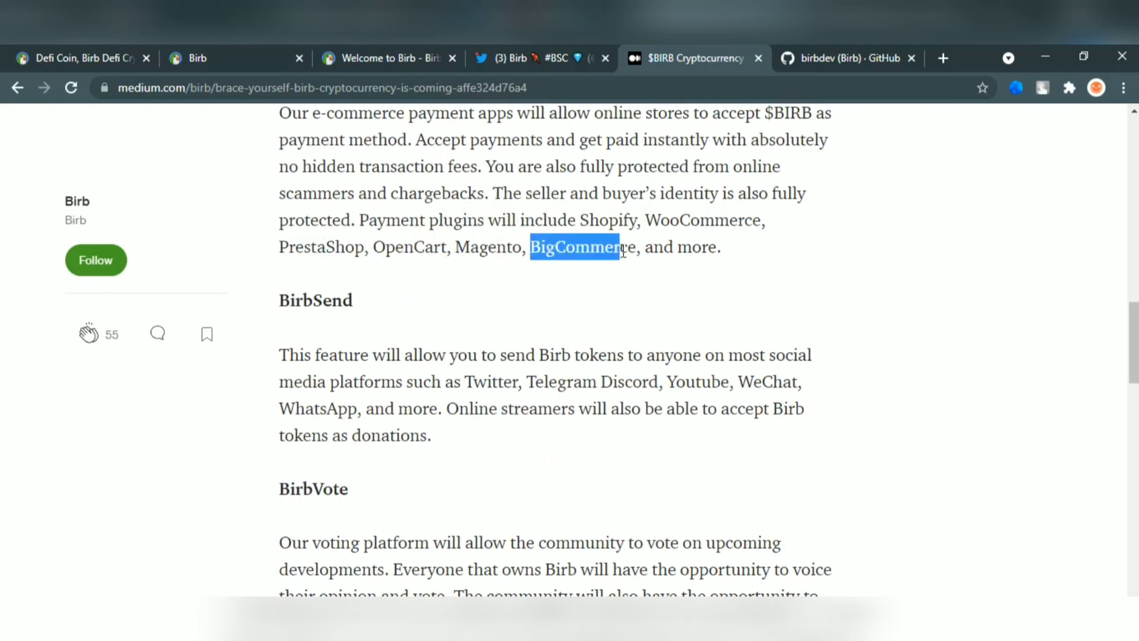
{"action": "scroll", "scroll_direction": "down", "scroll_amount": 3}
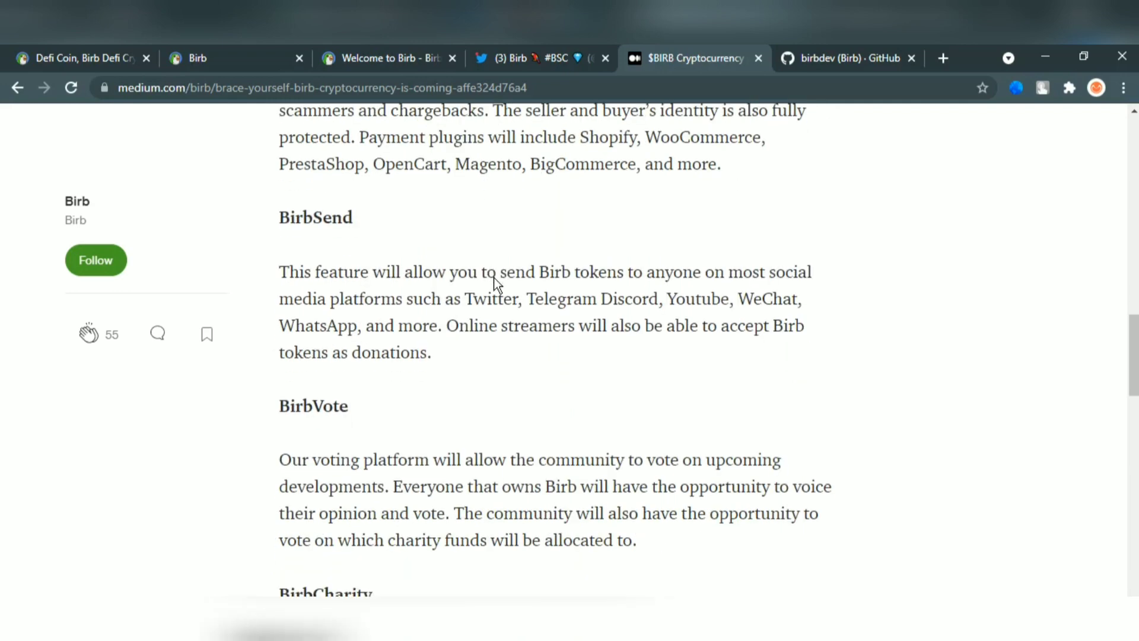
{"action": "scroll", "scroll_direction": "down", "scroll_amount": 3}
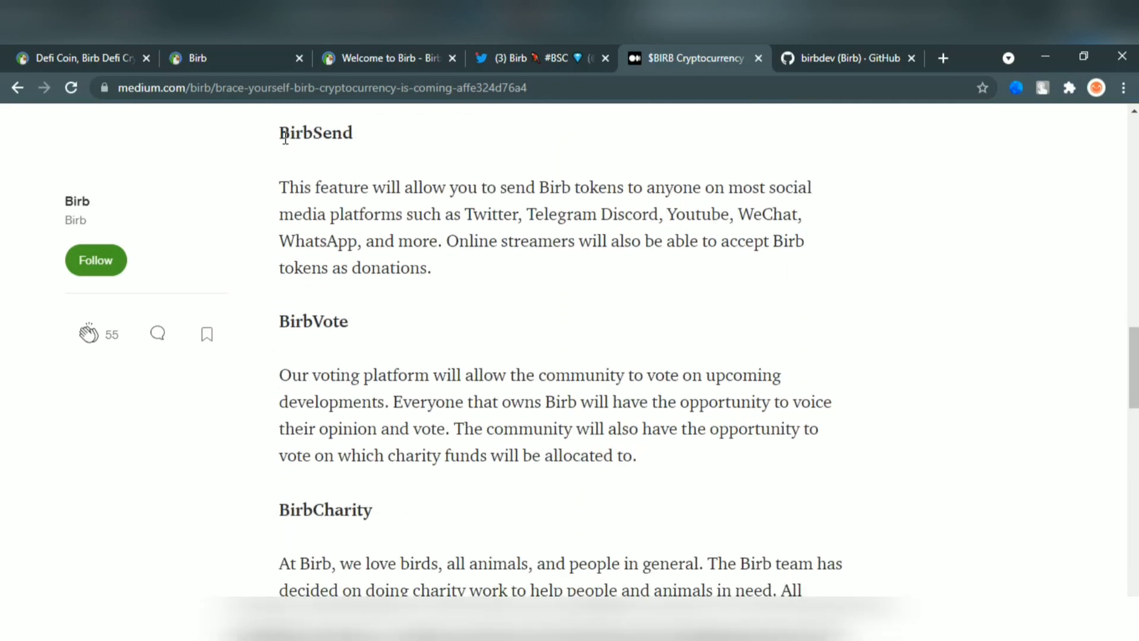
{"action": "mouse_move", "coordinate": [322, 192]}
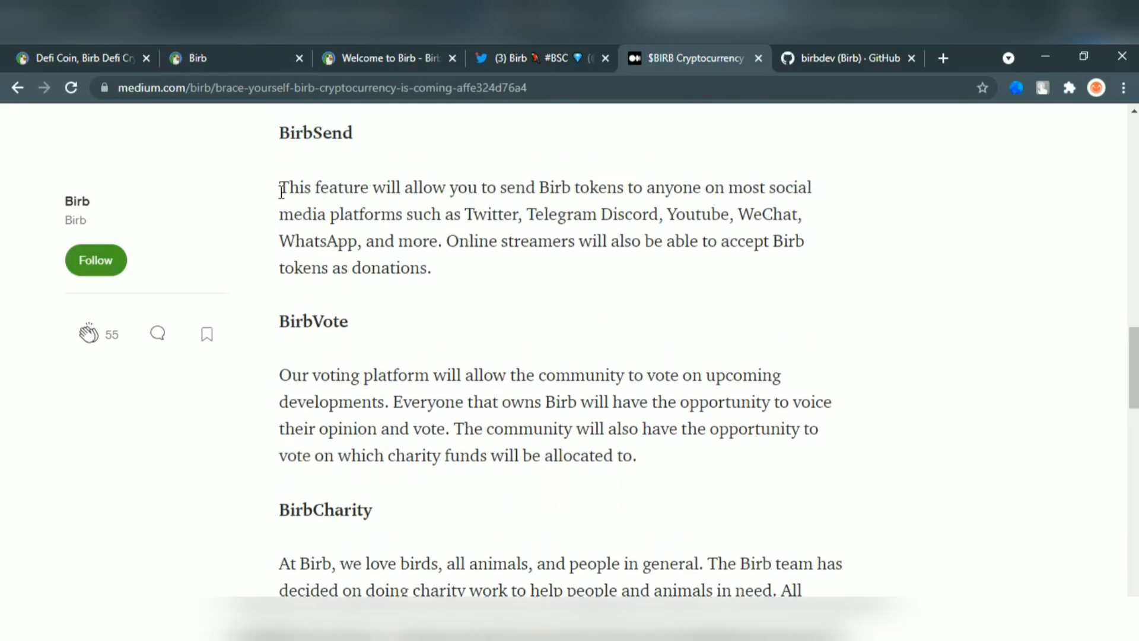
{"action": "mouse_move", "coordinate": [275, 194]}
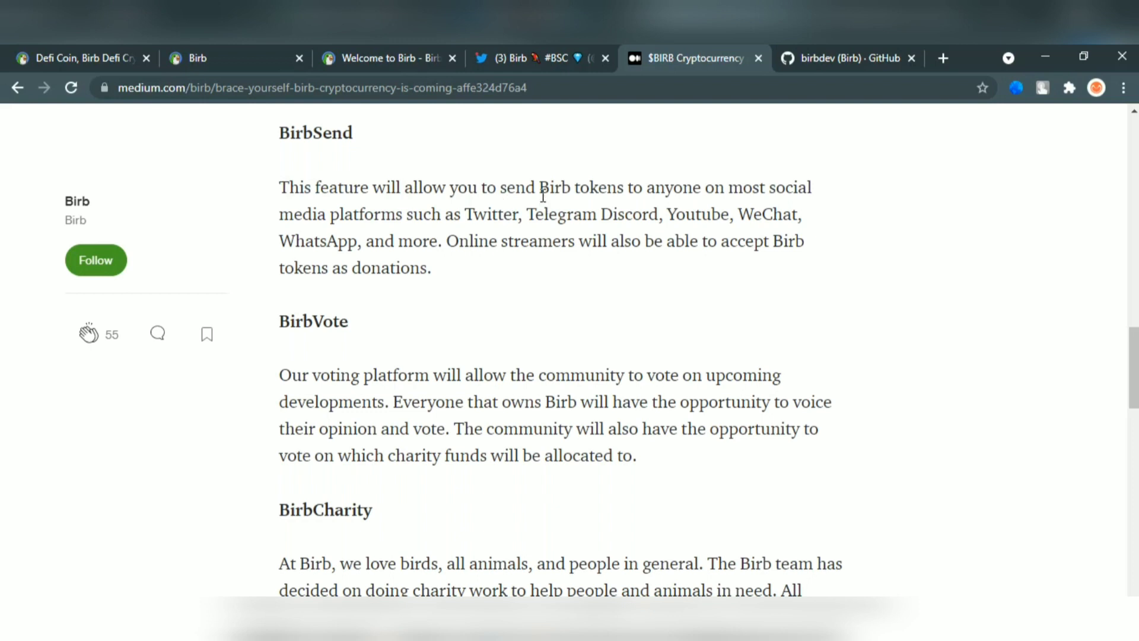
{"action": "scroll", "scroll_direction": "down", "scroll_amount": 3}
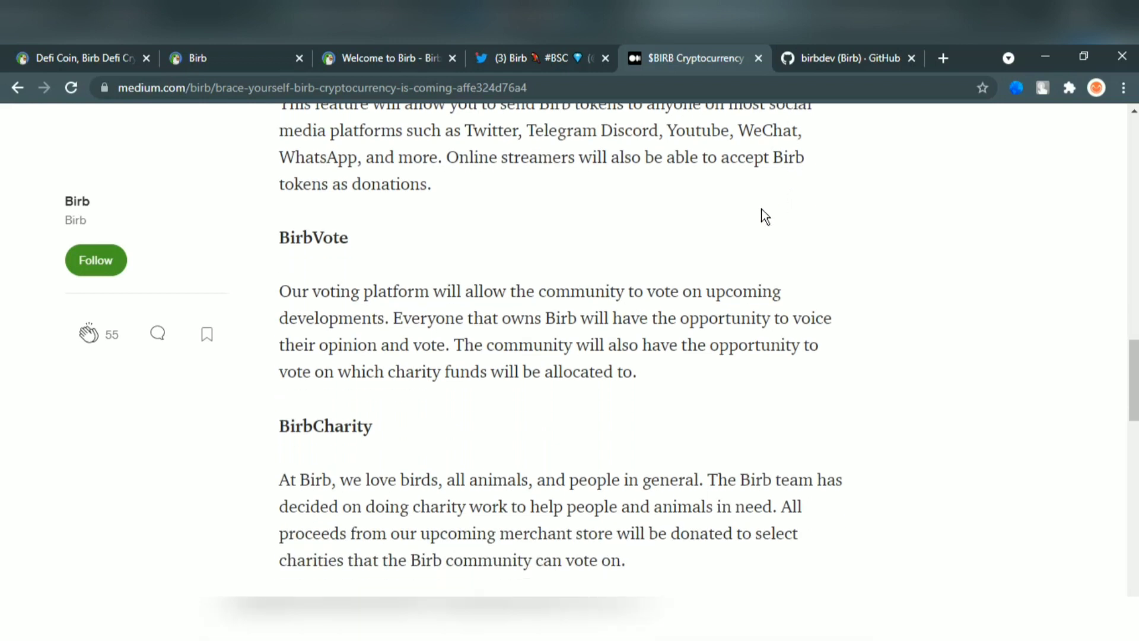
{"action": "left_click", "coordinate": [528, 58]}
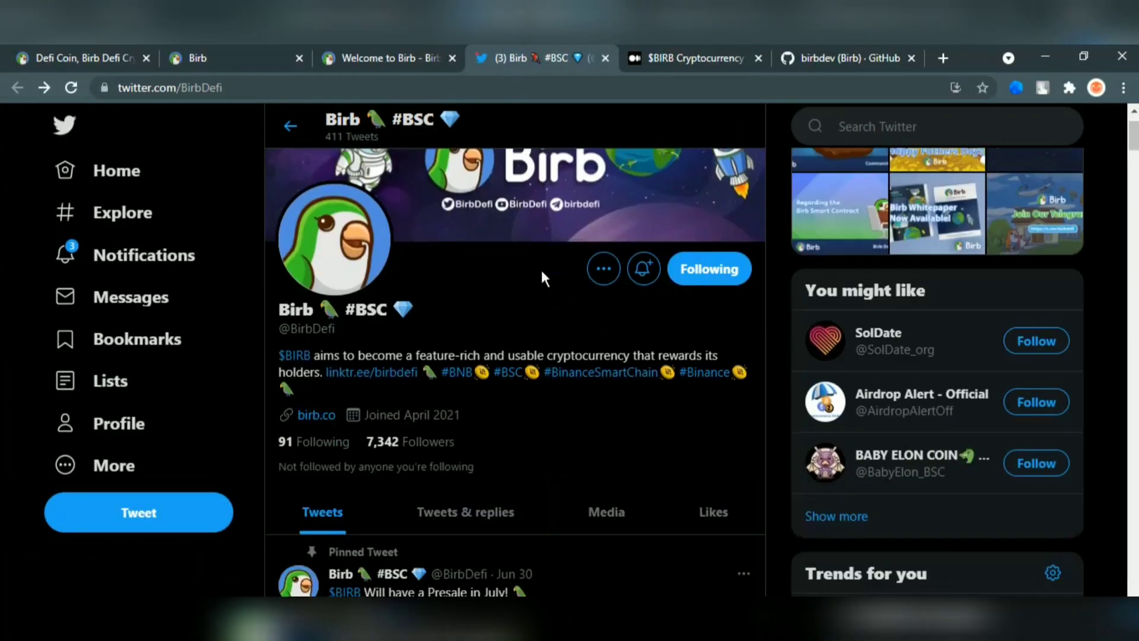
{"action": "scroll", "scroll_direction": "down", "scroll_amount": 3}
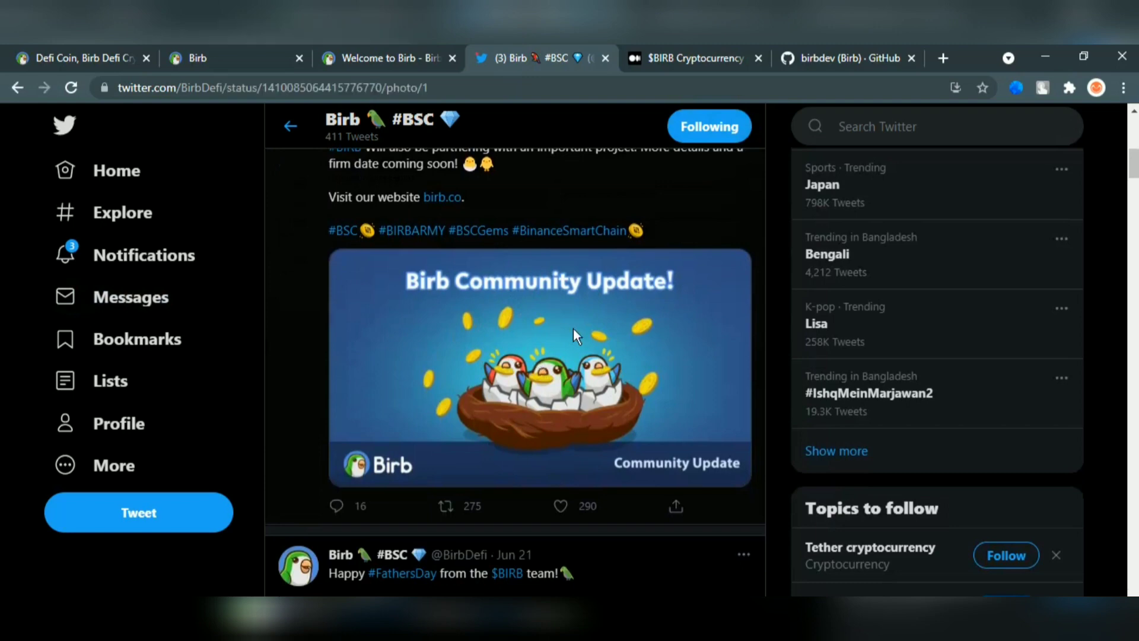
{"action": "left_click", "coordinate": [574, 334]}
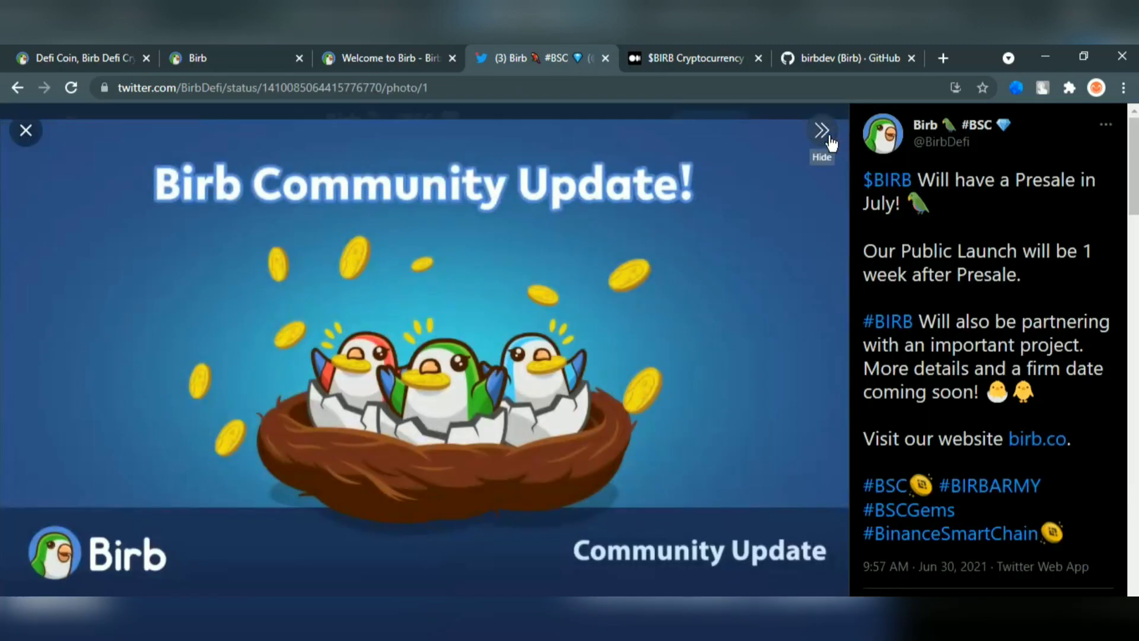
{"action": "left_click", "coordinate": [820, 132]}
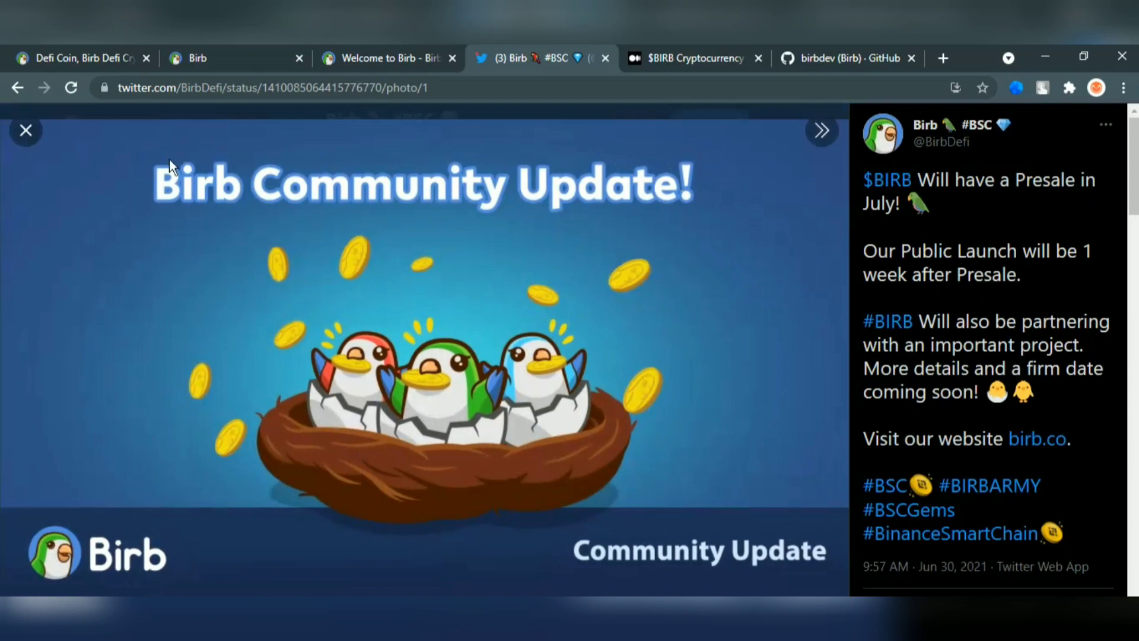
{"action": "left_click", "coordinate": [26, 130]}
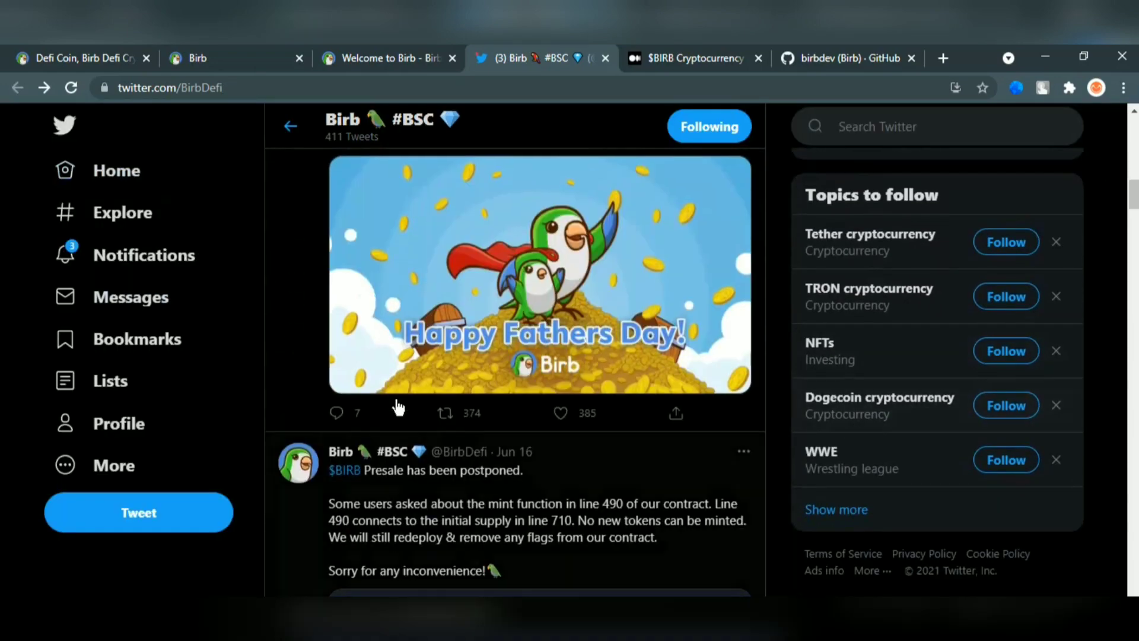
Read the June tweets on presale delay, contract code, airdrop, follower milestones and bounty, then move to birb.co
{"action": "scroll", "scroll_direction": "down", "scroll_amount": 3}
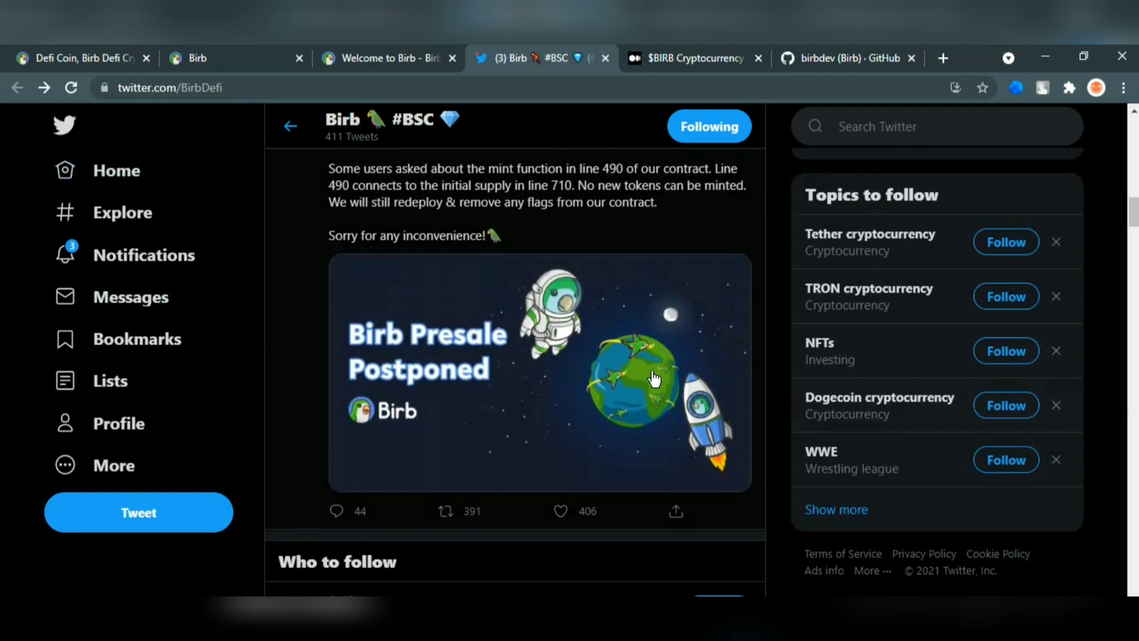
{"action": "scroll", "scroll_direction": "down", "scroll_amount": 3}
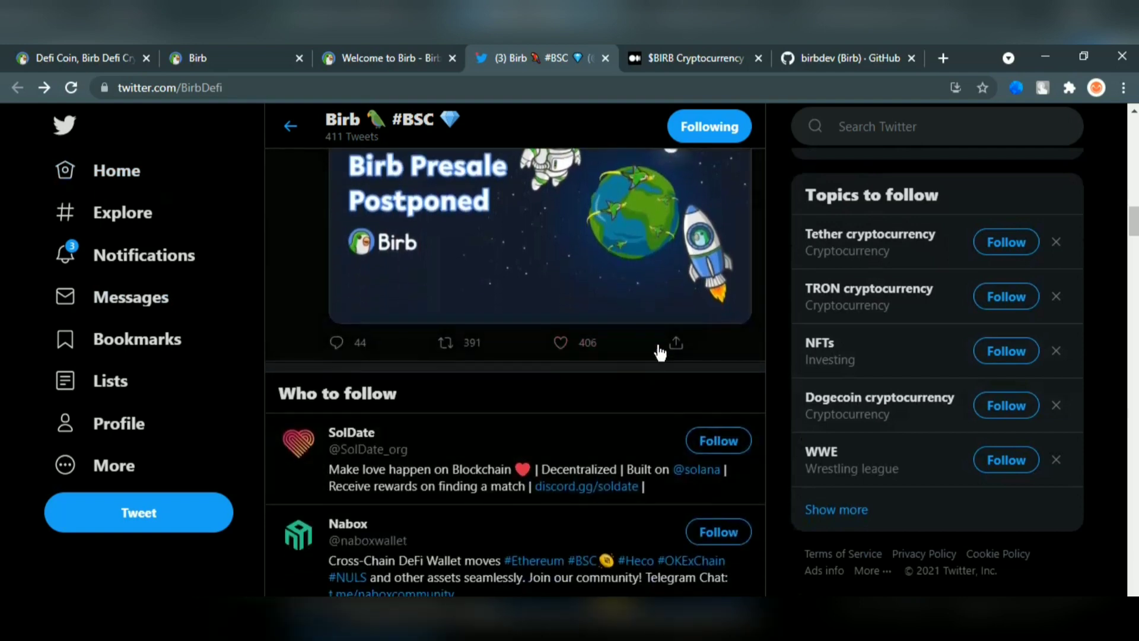
{"action": "scroll", "scroll_direction": "down", "scroll_amount": 3}
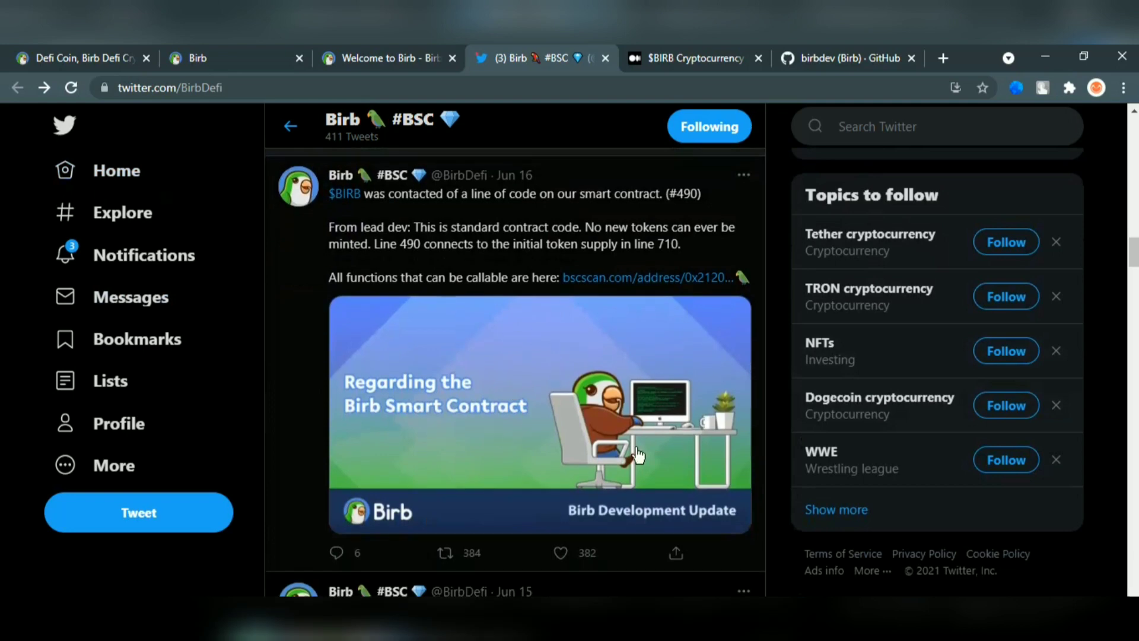
{"action": "scroll", "scroll_direction": "down", "scroll_amount": 3}
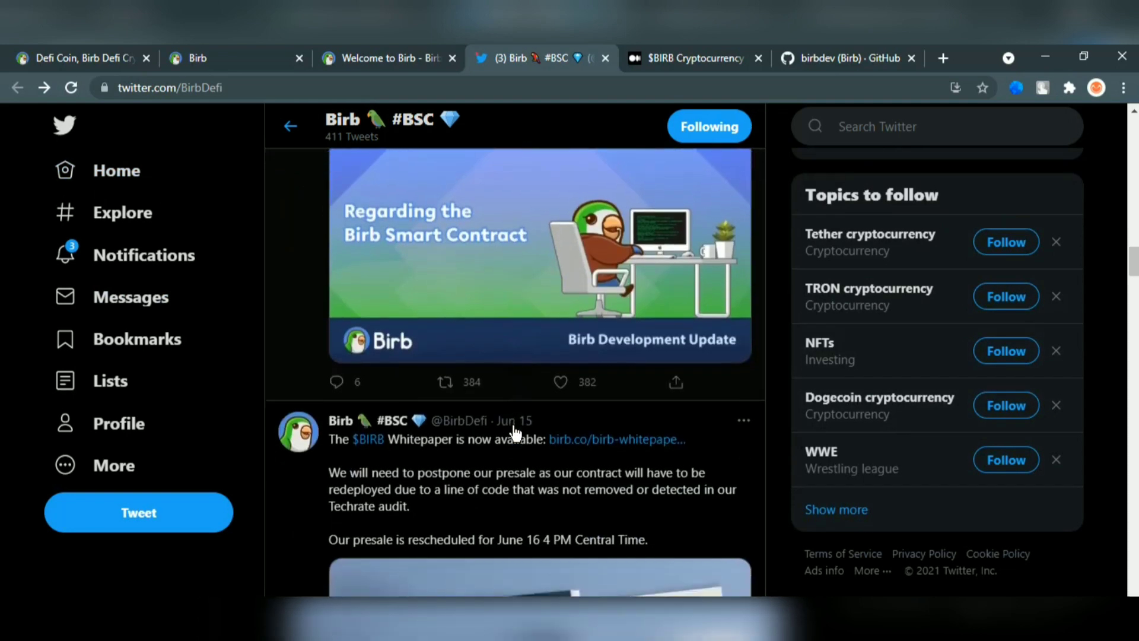
{"action": "scroll", "scroll_direction": "down", "scroll_amount": 3}
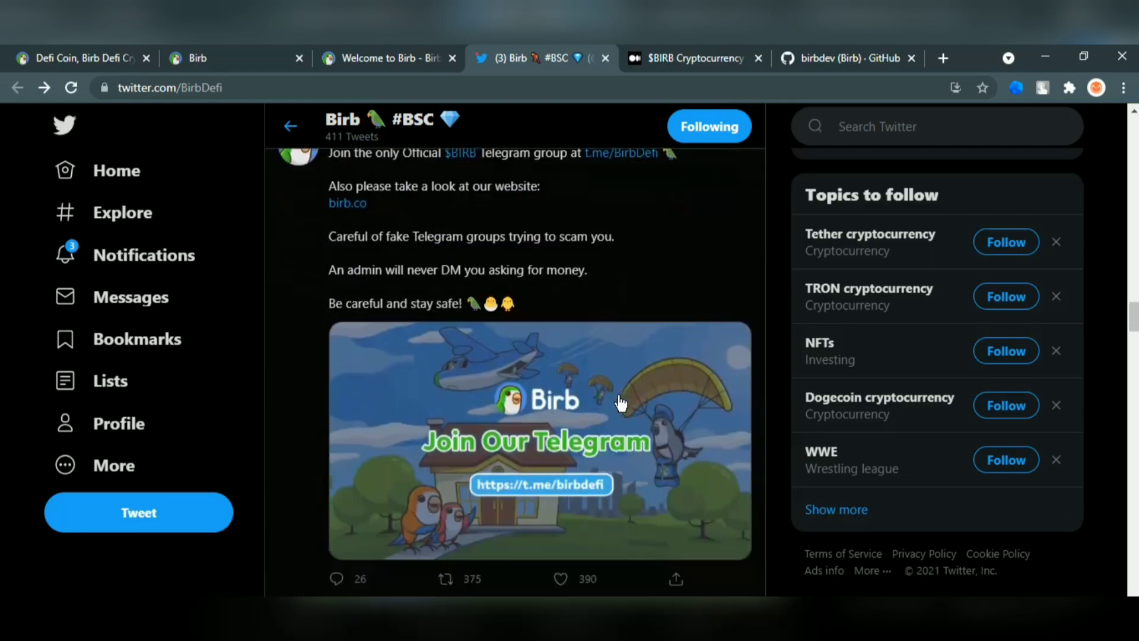
{"action": "scroll", "scroll_direction": "down", "scroll_amount": 3}
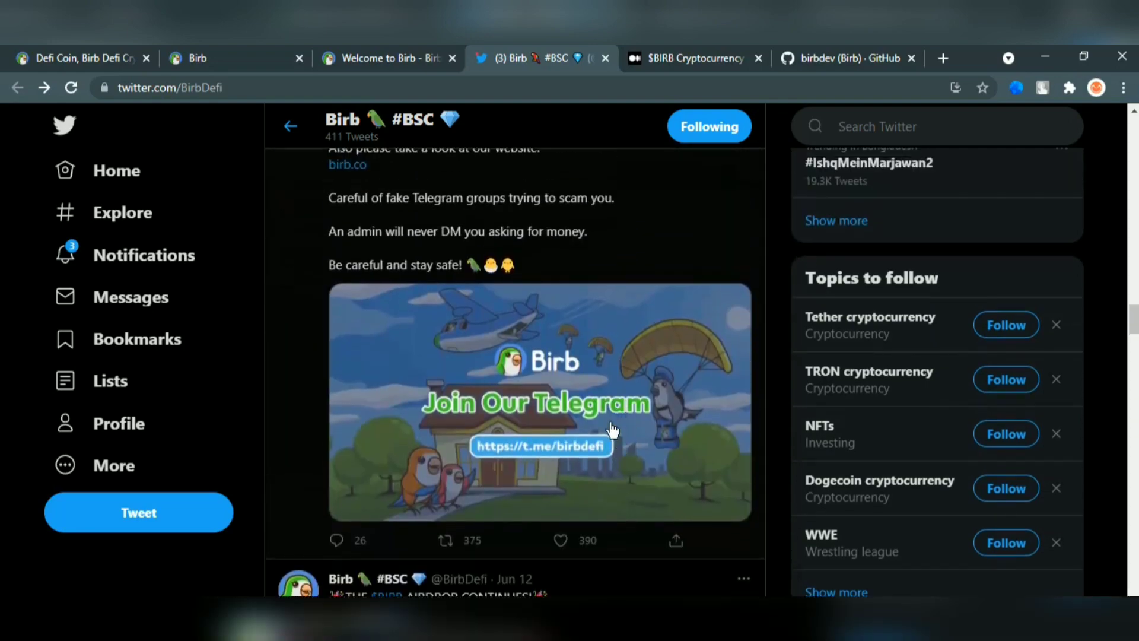
{"action": "scroll", "scroll_direction": "down", "scroll_amount": 3}
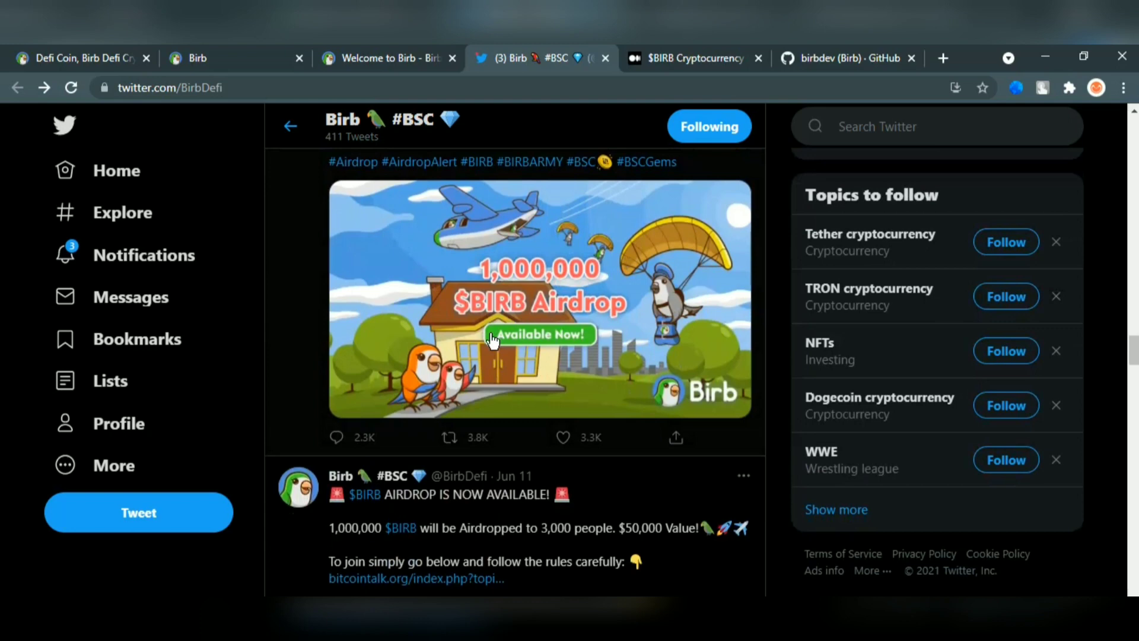
{"action": "scroll", "scroll_direction": "down", "scroll_amount": 3}
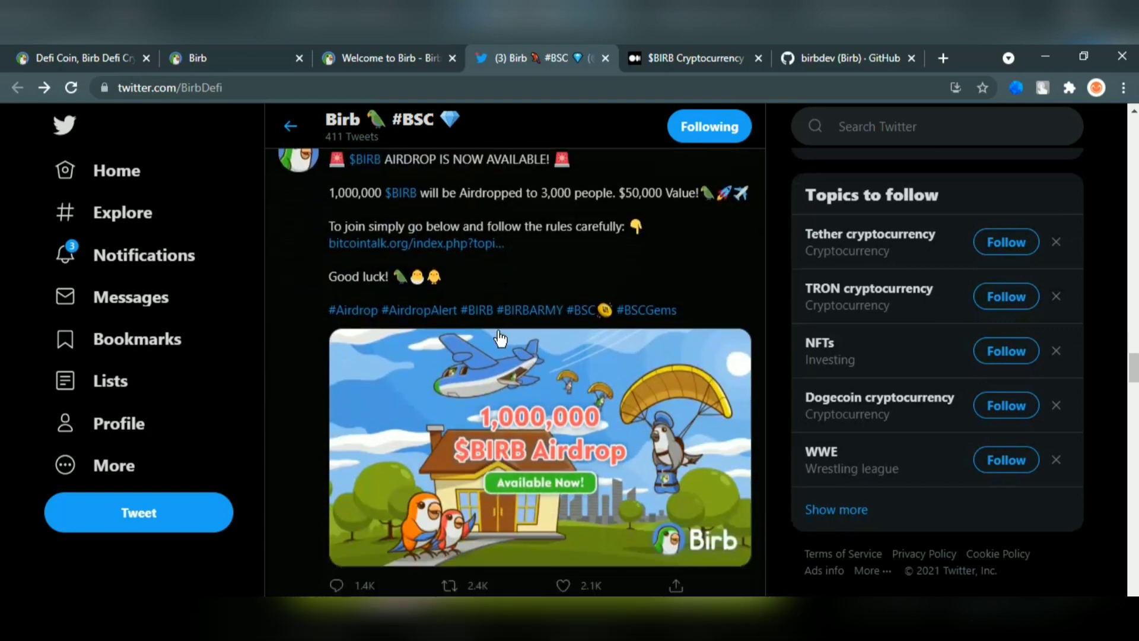
{"action": "scroll", "scroll_direction": "down", "scroll_amount": 3}
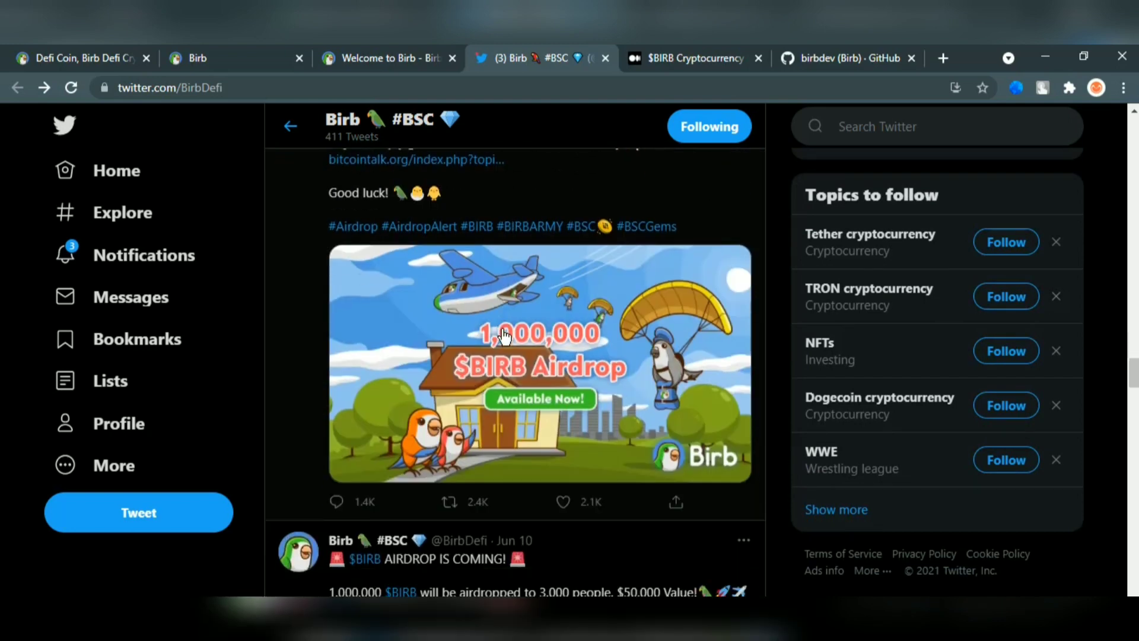
{"action": "scroll", "scroll_direction": "down", "scroll_amount": 3}
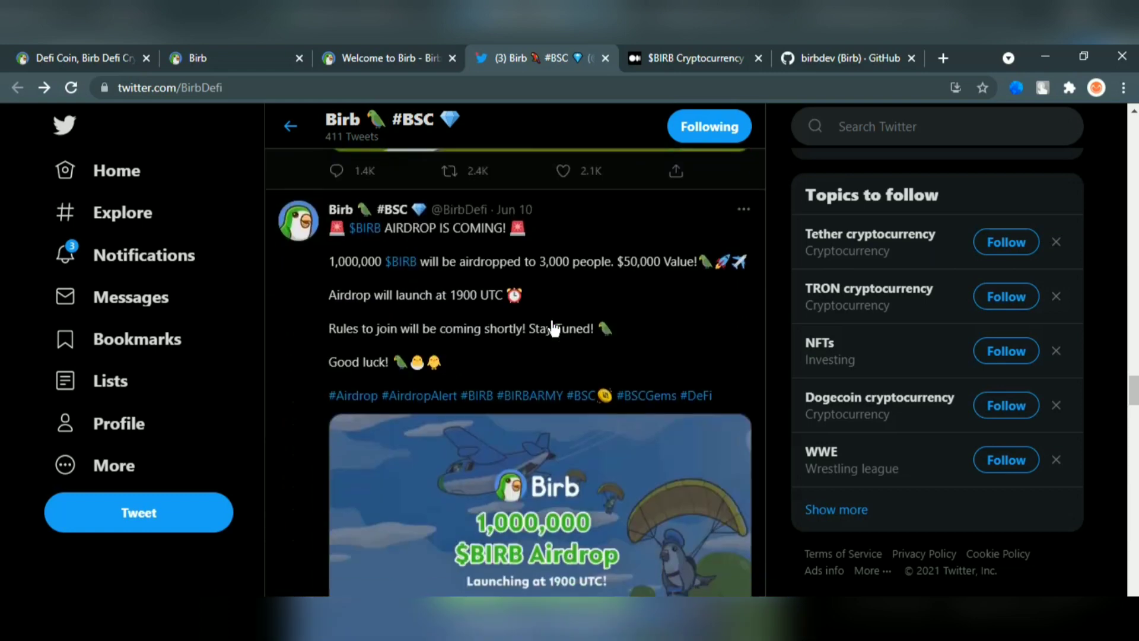
{"action": "scroll", "scroll_direction": "down", "scroll_amount": 3}
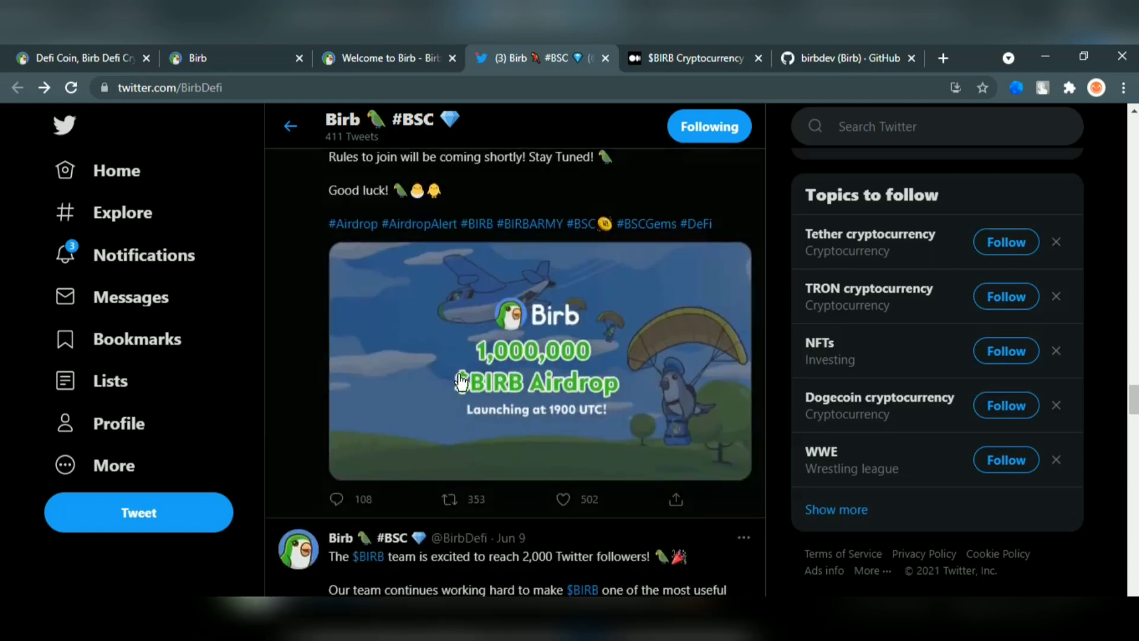
{"action": "scroll", "scroll_direction": "down", "scroll_amount": 3}
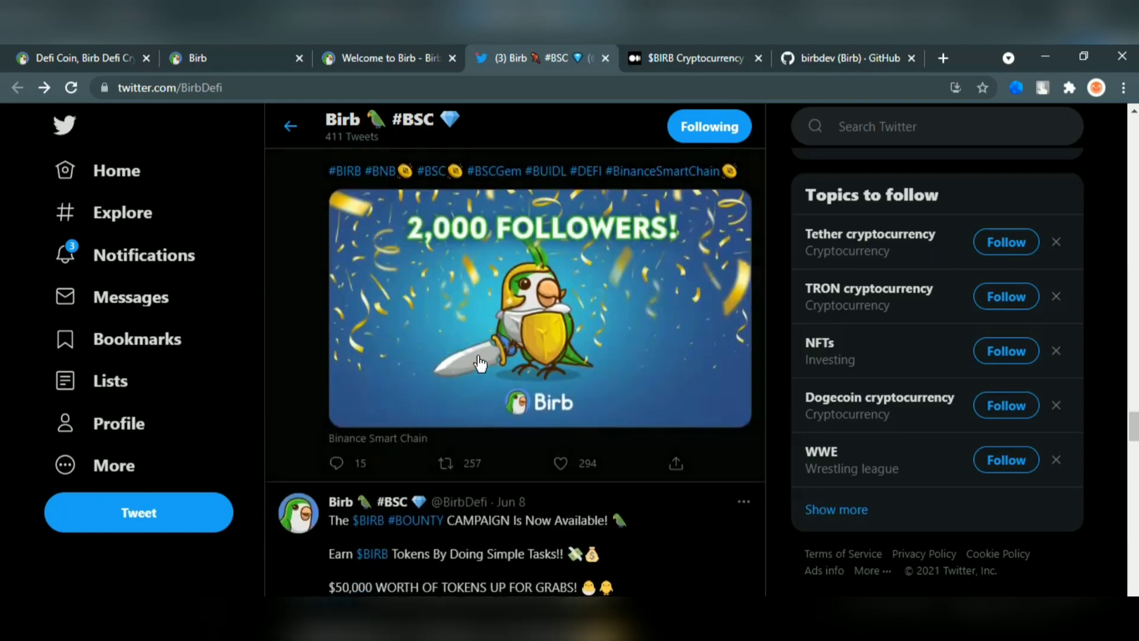
{"action": "scroll", "scroll_direction": "down", "scroll_amount": 3}
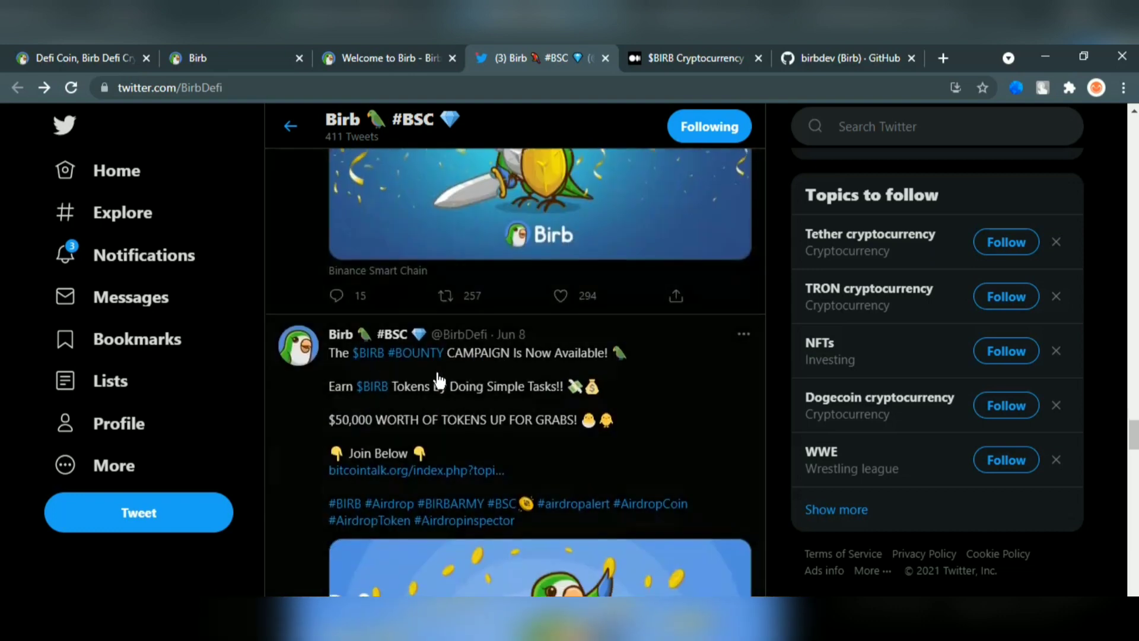
{"action": "scroll", "scroll_direction": "down", "scroll_amount": 3}
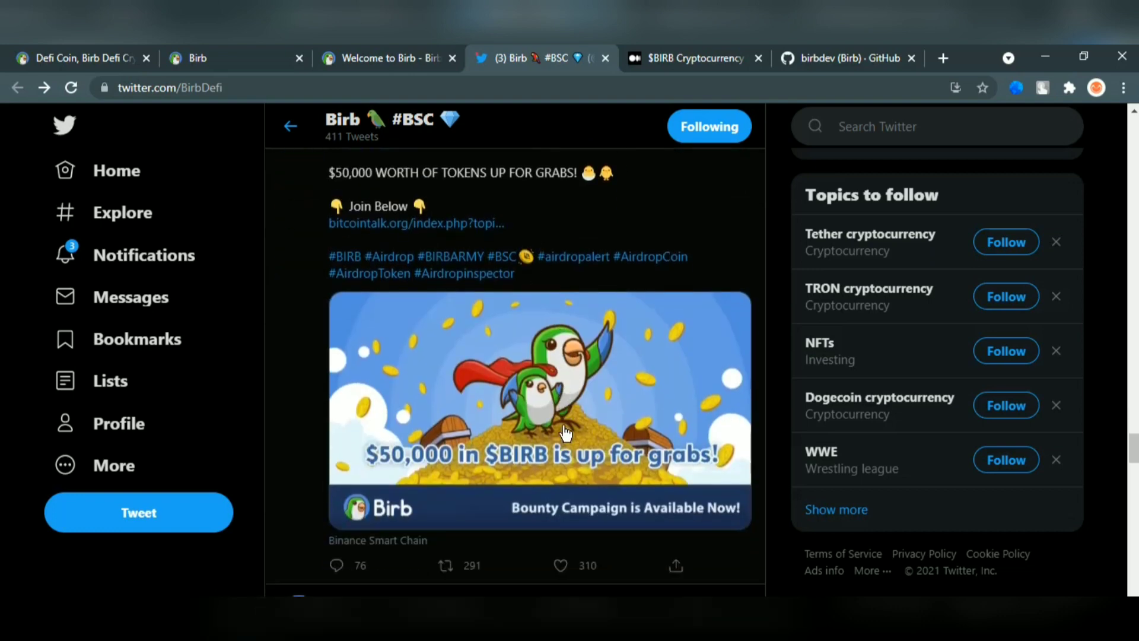
{"action": "scroll", "scroll_direction": "down", "scroll_amount": 3}
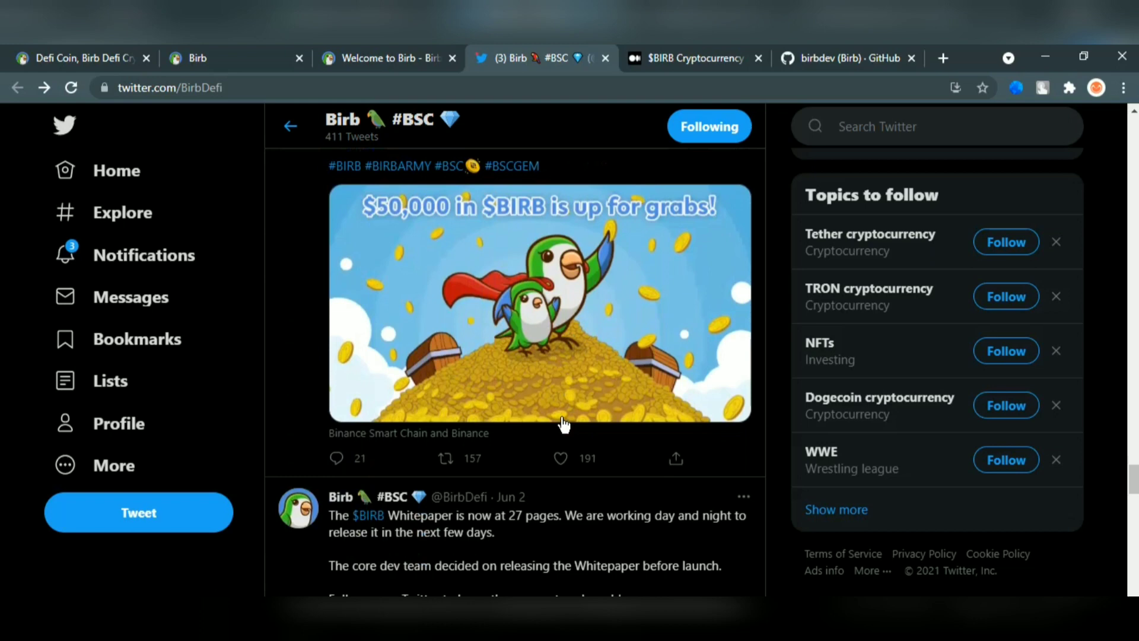
{"action": "left_click", "coordinate": [77, 58]}
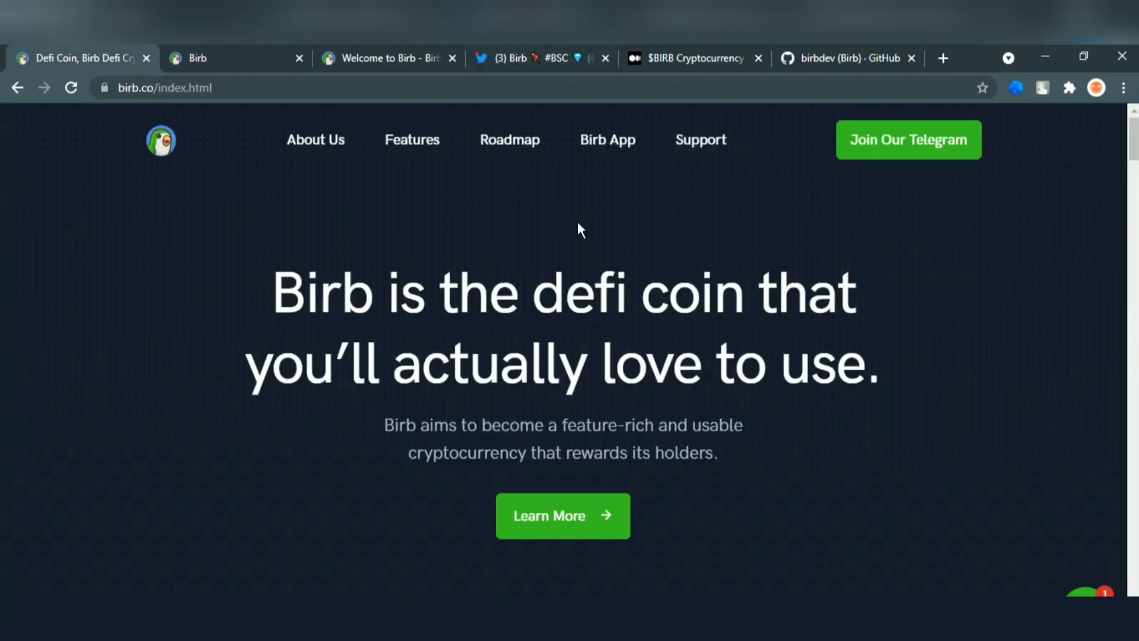
Read the homepage hero, partner logos and the Drain, Hatching and Holders Earn Rewards steps down to the features section
{"action": "scroll", "scroll_direction": "down", "scroll_amount": 3}
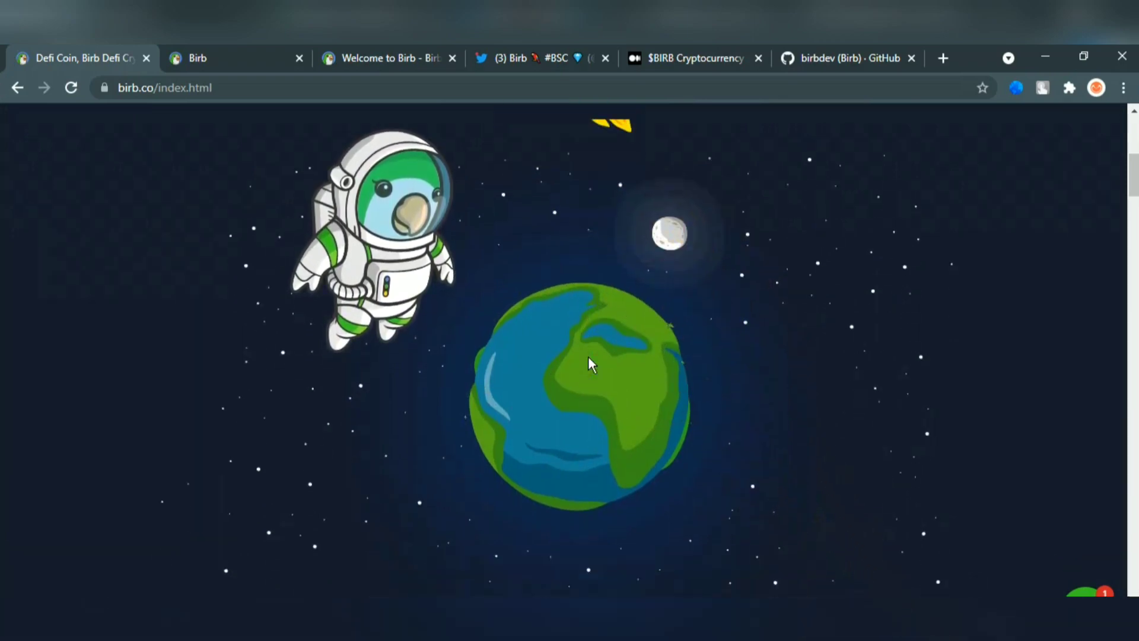
{"action": "scroll", "scroll_direction": "down", "scroll_amount": 3}
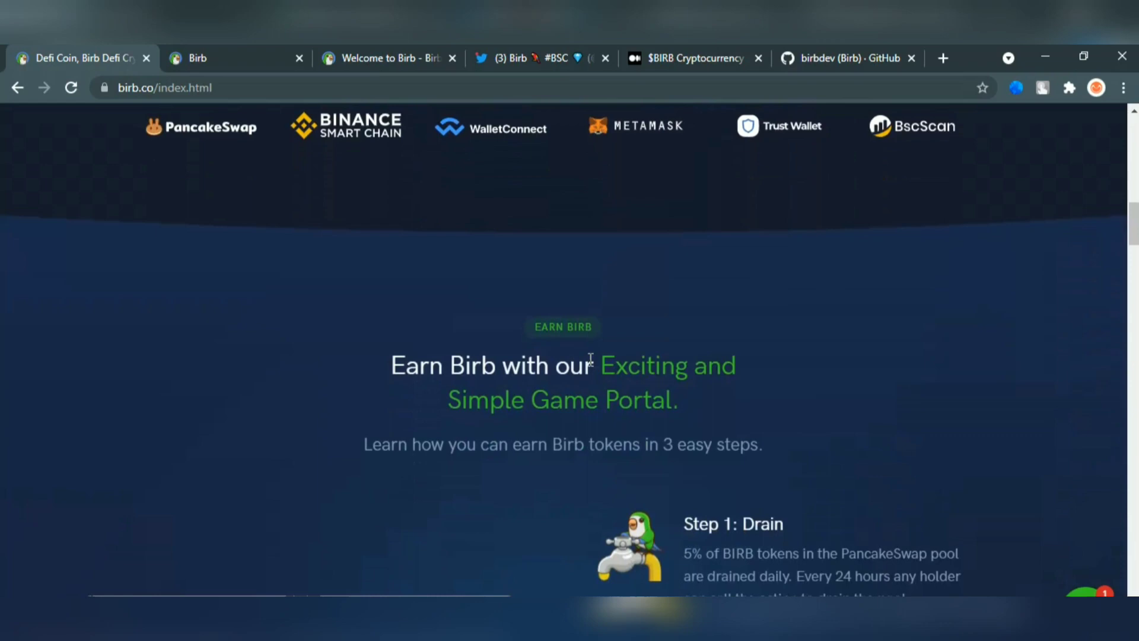
{"action": "scroll", "scroll_direction": "down", "scroll_amount": 3}
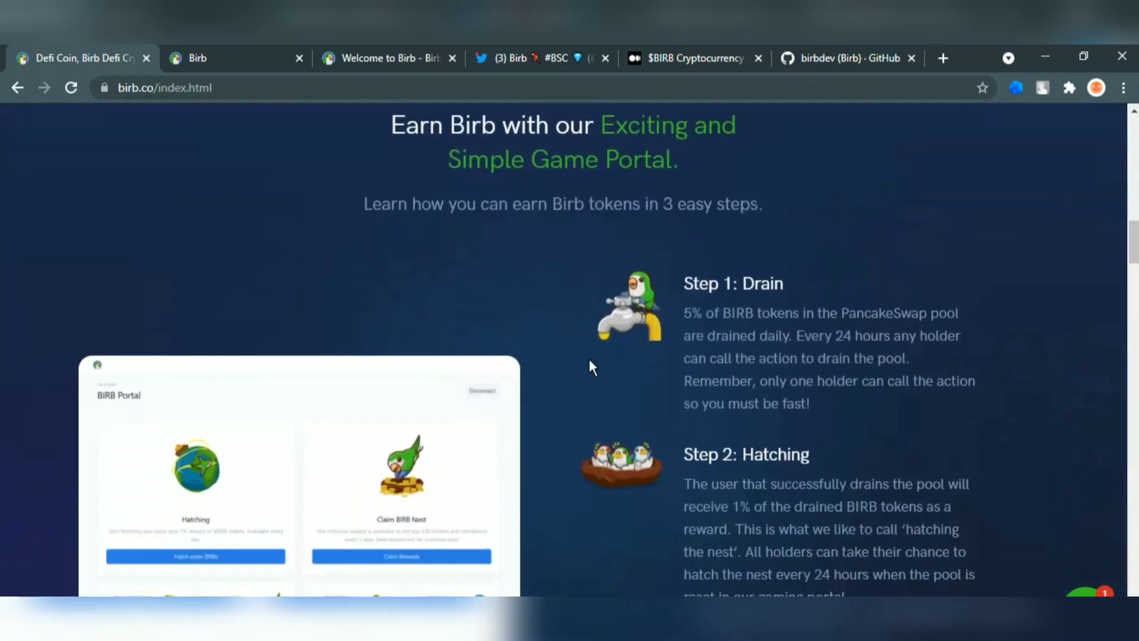
{"action": "scroll", "scroll_direction": "down", "scroll_amount": 3}
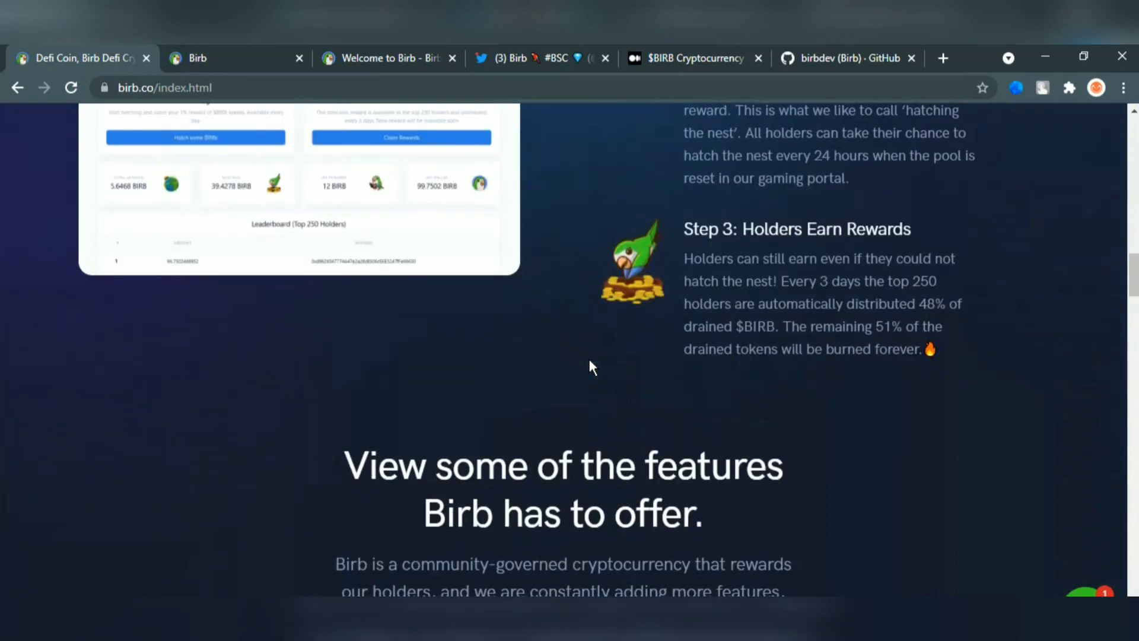
{"action": "scroll", "scroll_direction": "down", "scroll_amount": 3}
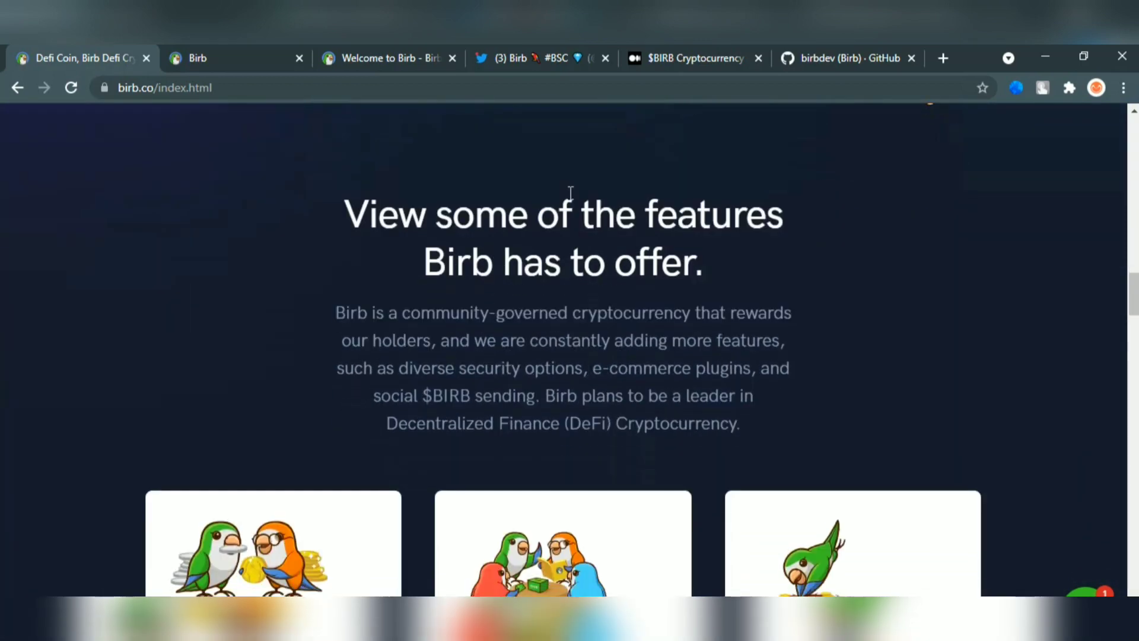
Review the six feature cards, highlighting the constantly-adding-features phrase, and continue to the Birb Swap exchange section
{"action": "scroll", "scroll_direction": "down", "scroll_amount": 3}
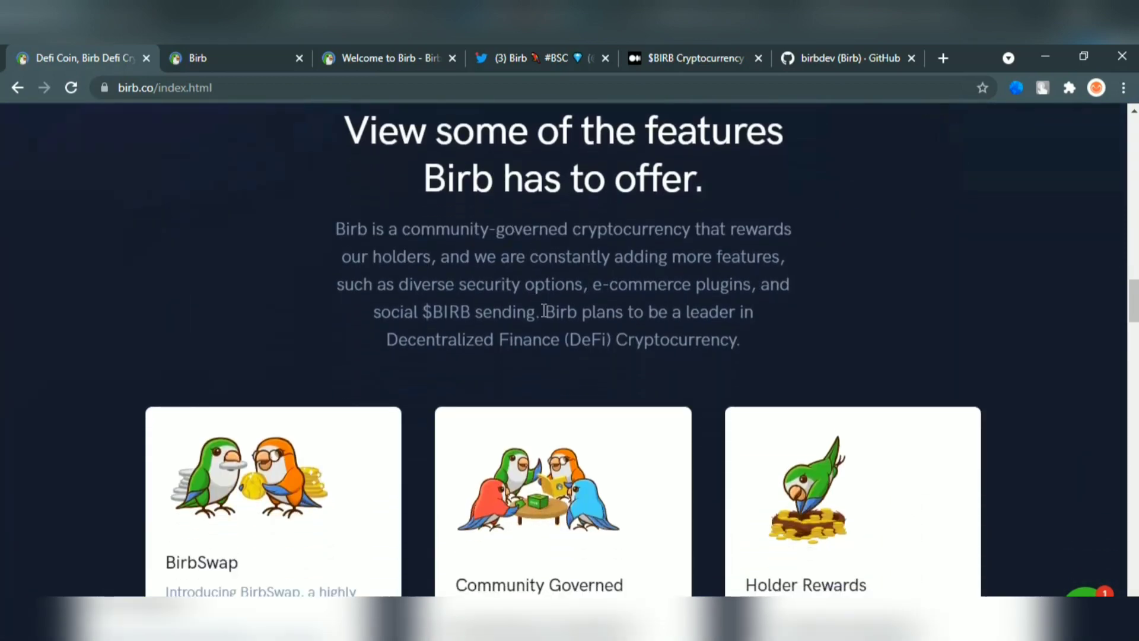
{"action": "scroll", "scroll_direction": "down", "scroll_amount": 3}
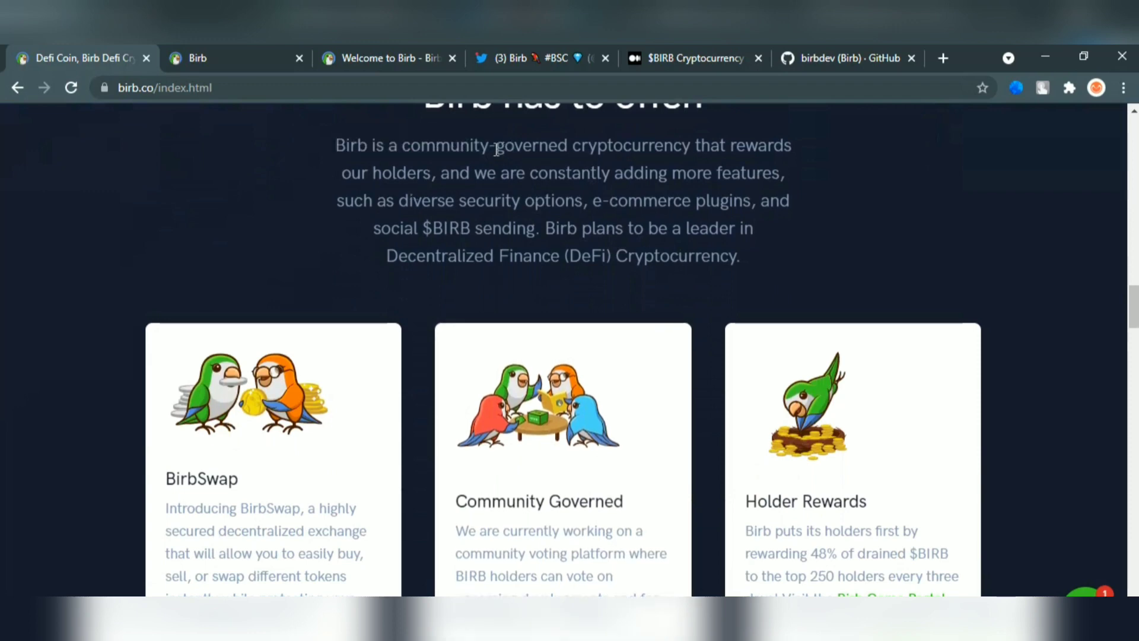
{"action": "mouse_move", "coordinate": [393, 175]}
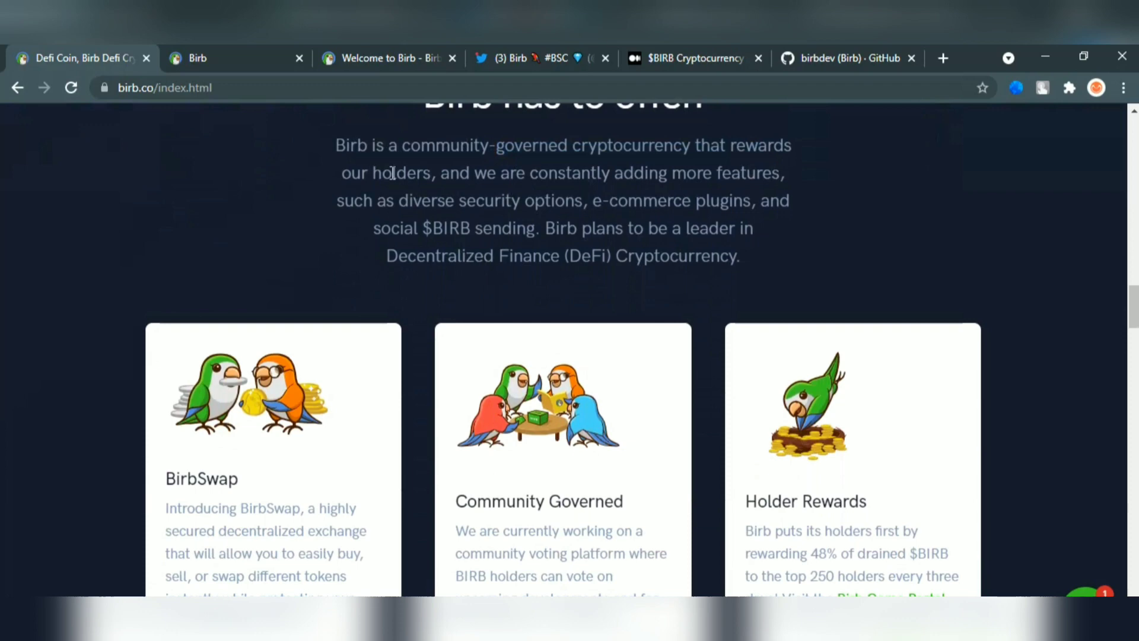
{"action": "left_click_drag", "start_coordinate": [437, 173], "coordinate": [708, 173]}
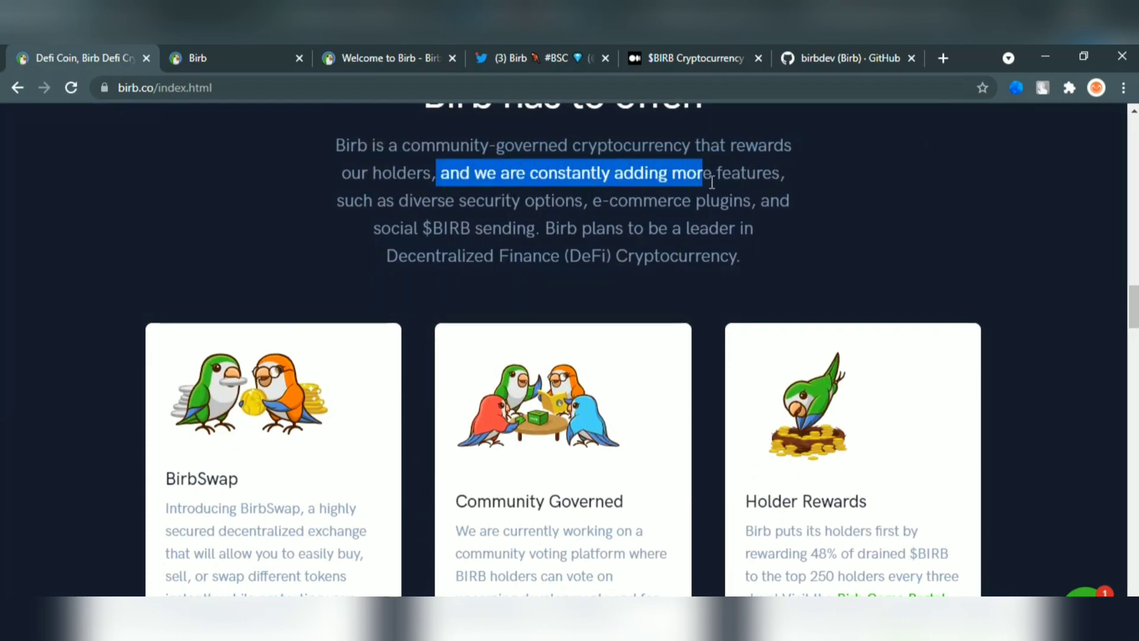
{"action": "scroll", "scroll_direction": "down", "scroll_amount": 3}
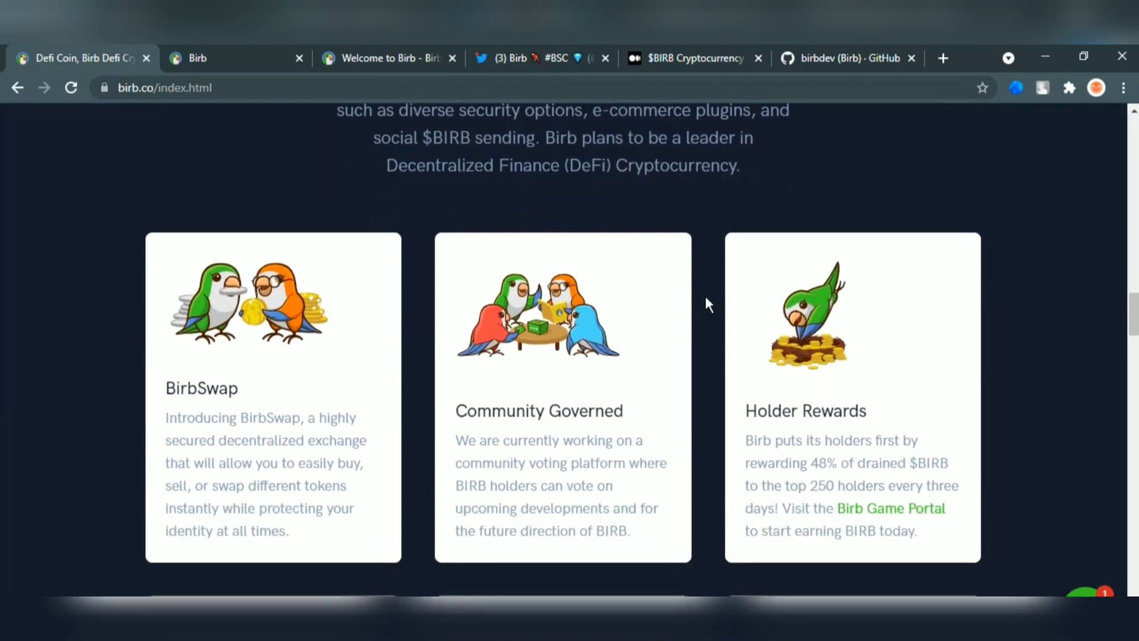
{"action": "scroll", "scroll_direction": "down", "scroll_amount": 3}
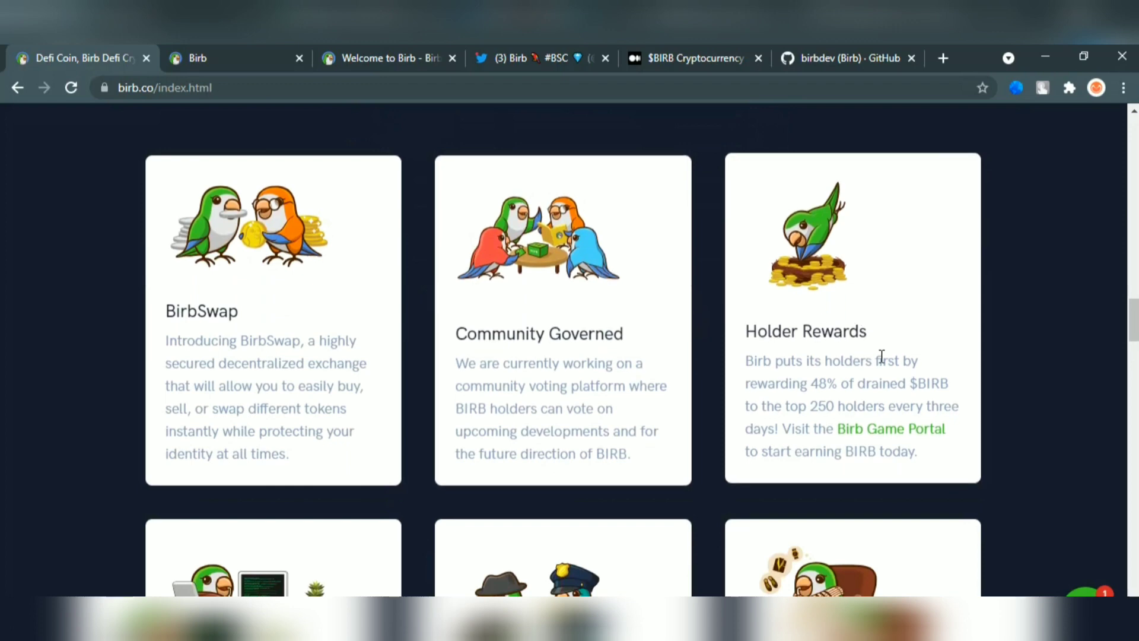
{"action": "scroll", "scroll_direction": "down", "scroll_amount": 3}
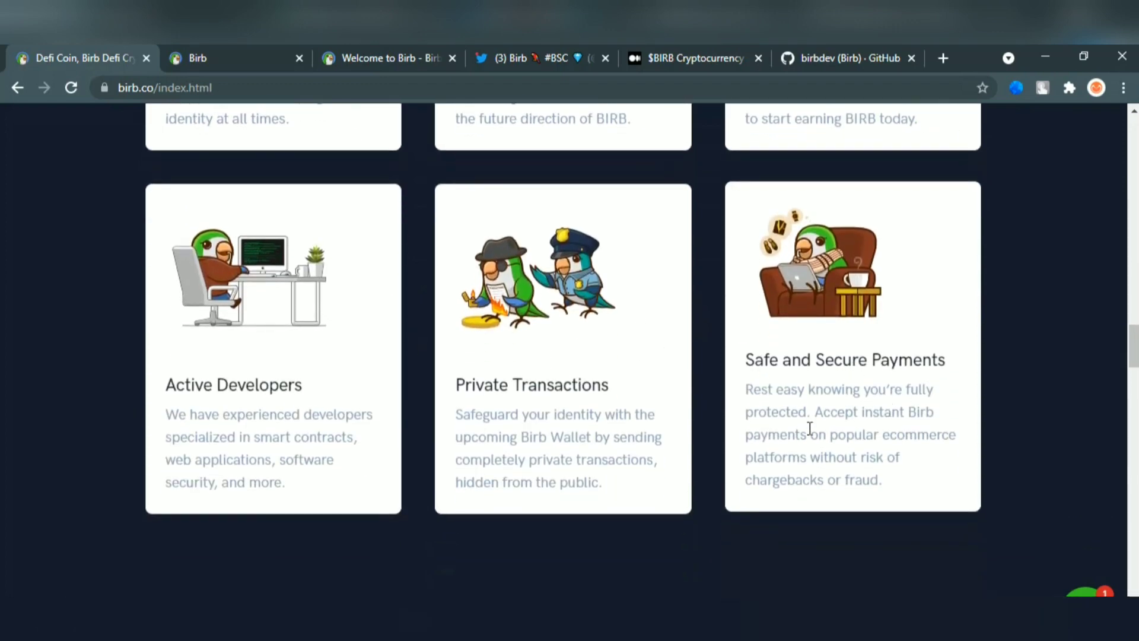
{"action": "scroll", "scroll_direction": "down", "scroll_amount": 3}
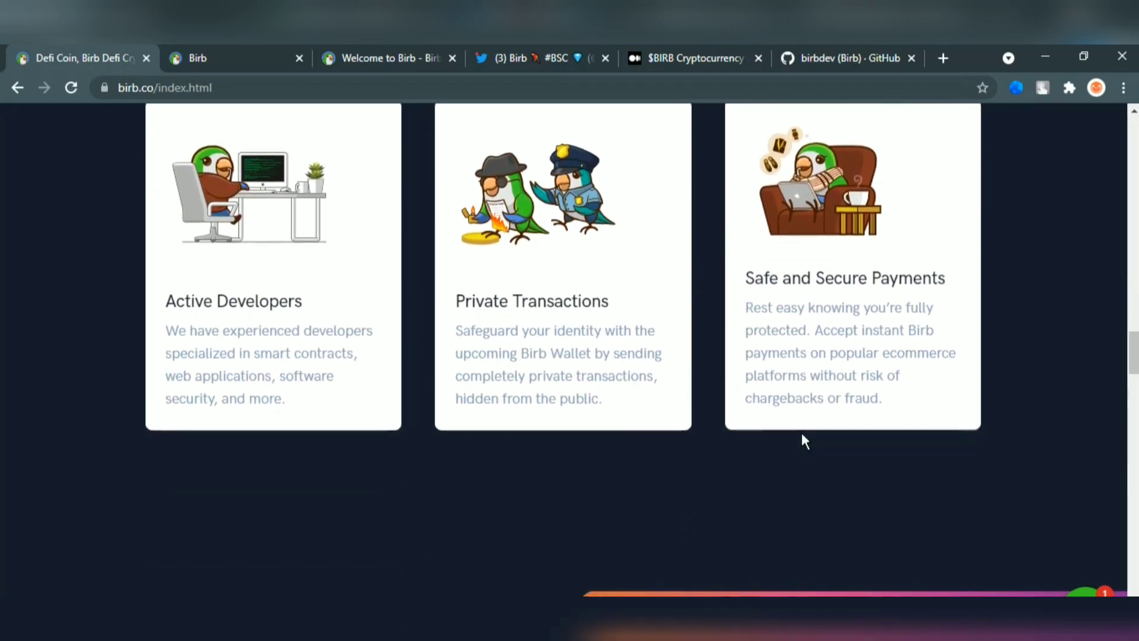
{"action": "scroll", "scroll_direction": "down", "scroll_amount": 3}
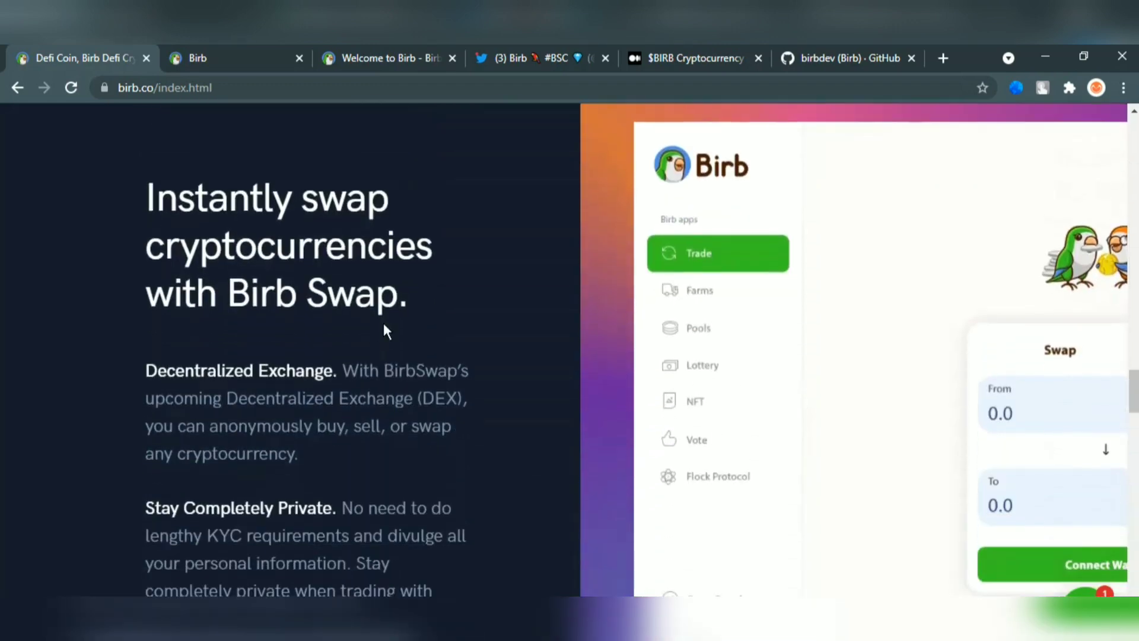